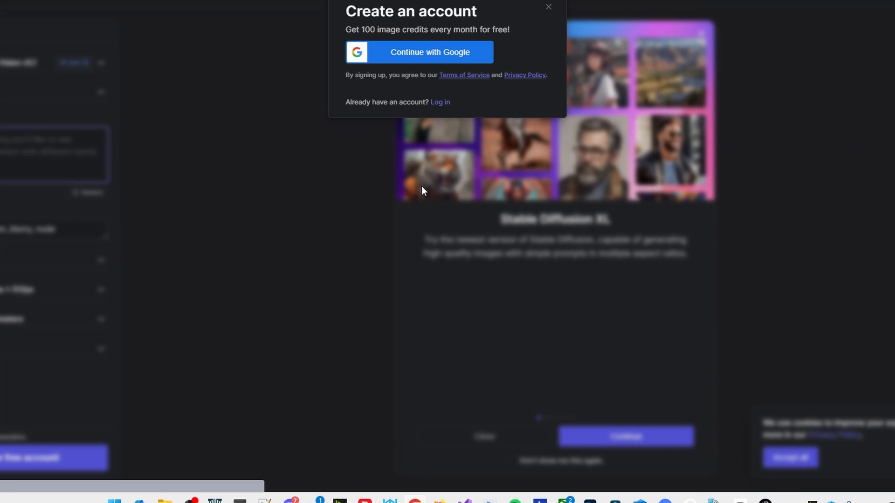
Step: Create an account with Google and page through the welcome tour to the Join our Discord slide
click(548, 6)
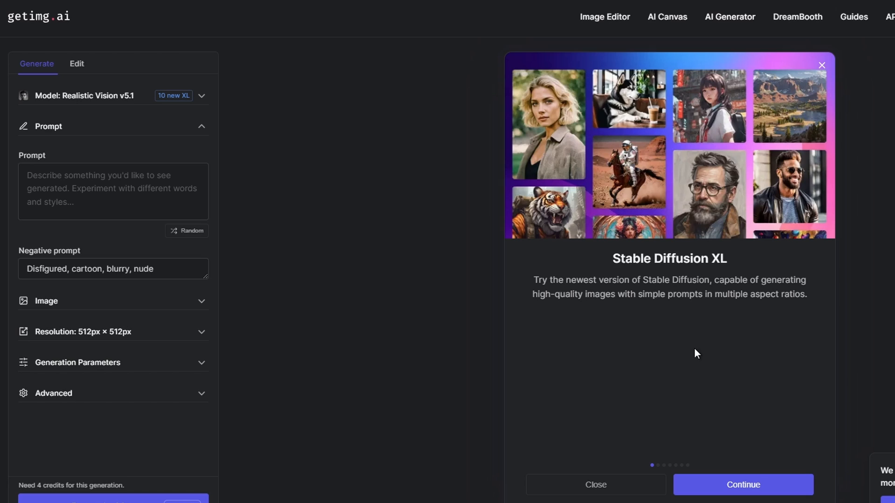
mouse_move(736, 293)
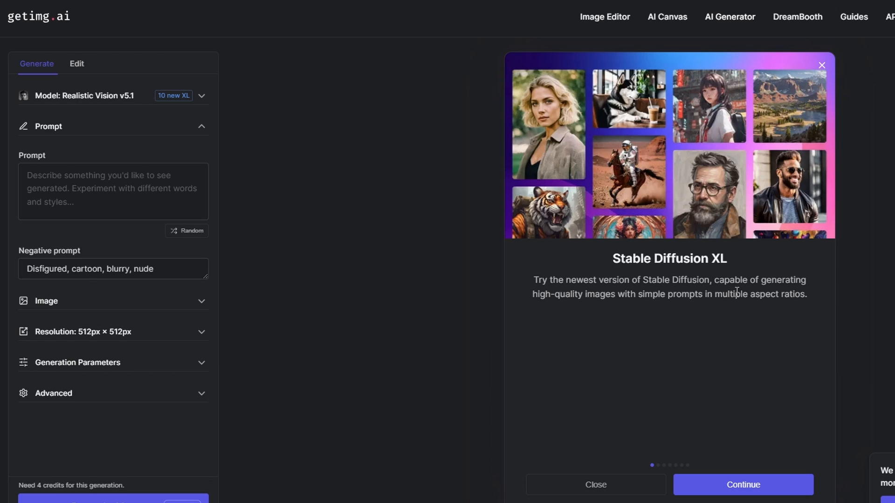
mouse_move(739, 481)
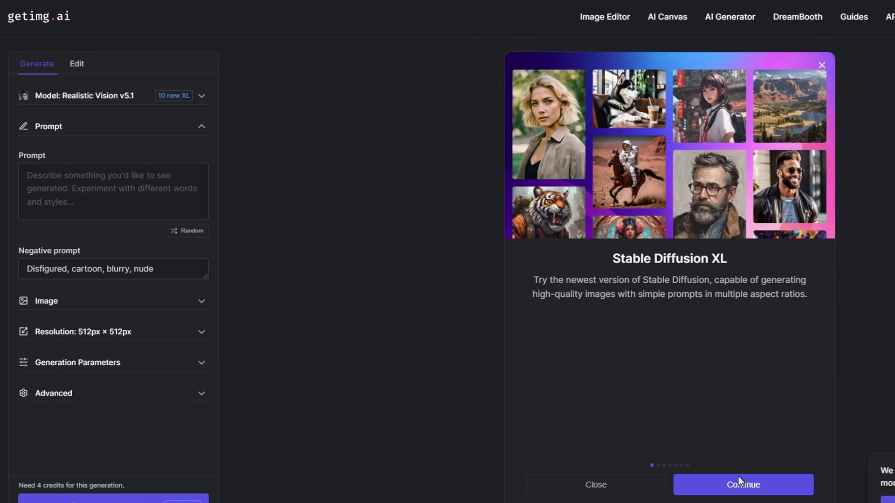
click(743, 484)
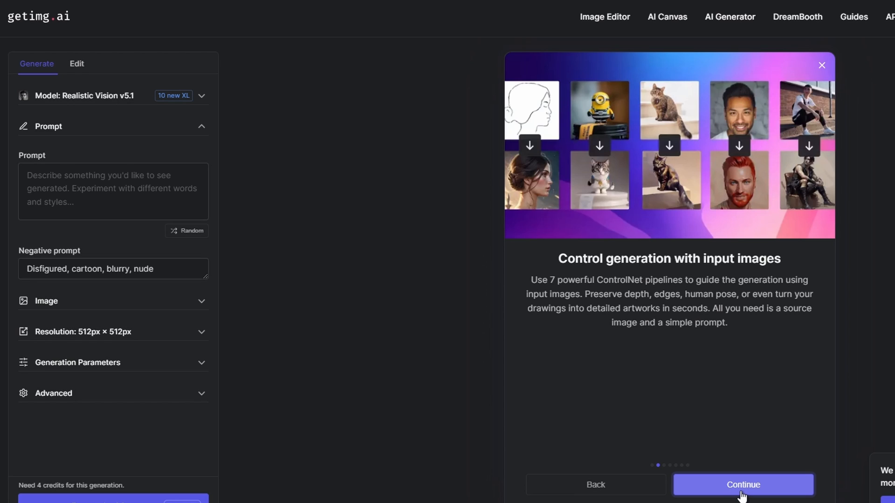
click(743, 484)
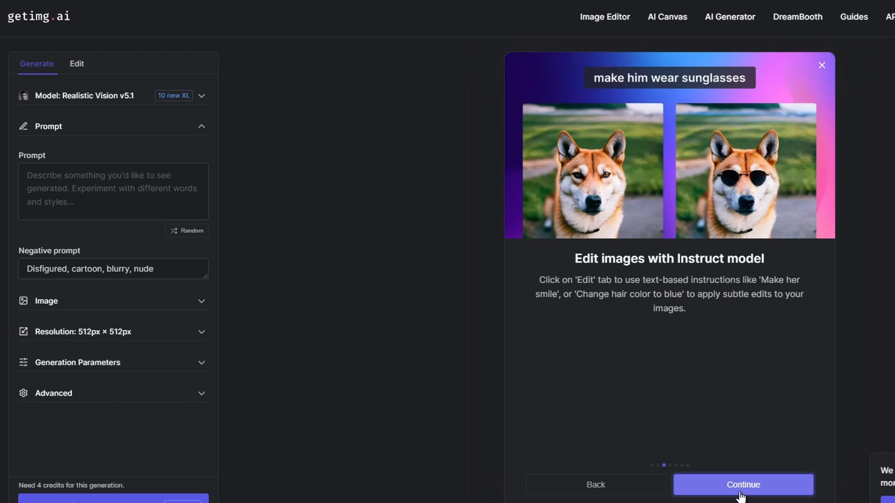
click(743, 484)
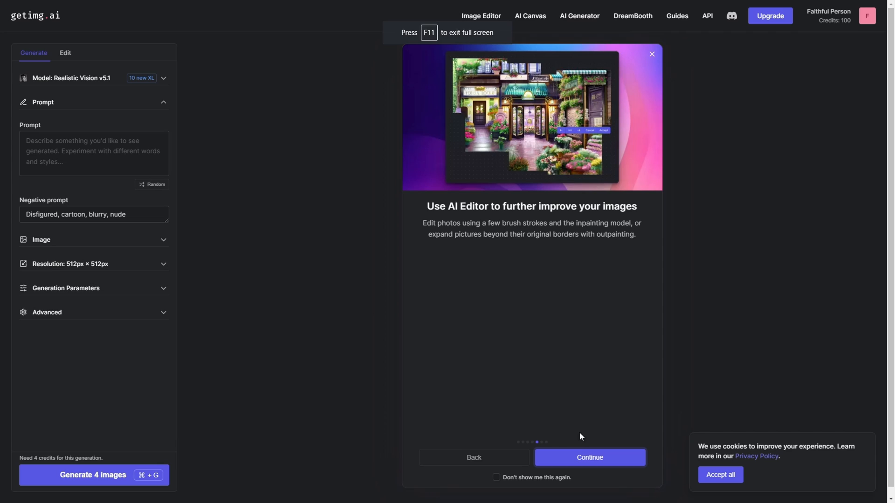
click(589, 457)
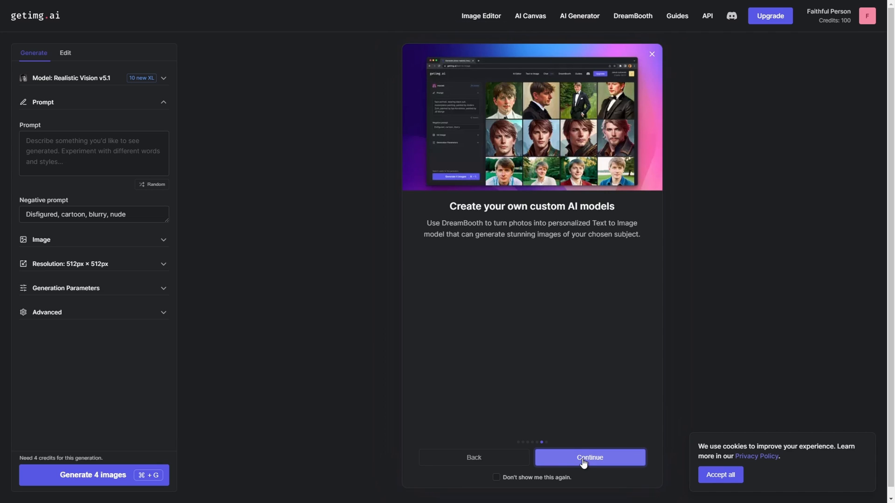
click(590, 457)
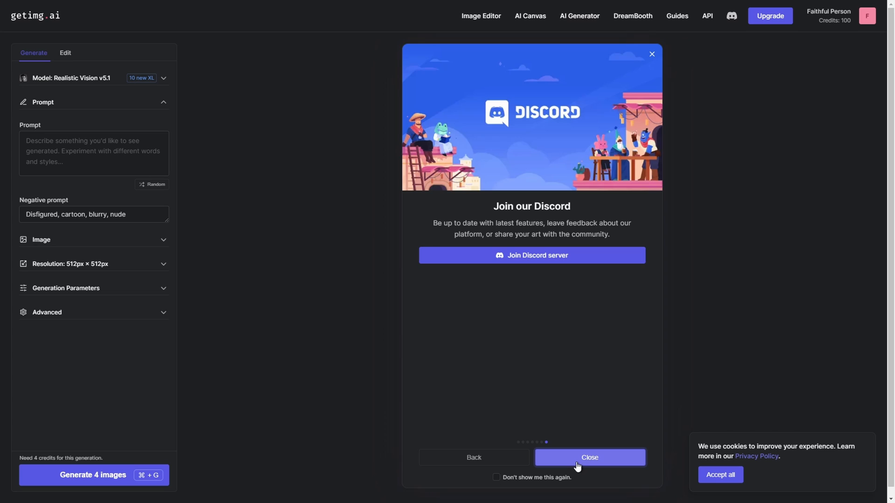
Step: Close the tour and enter the prompt 'make the dog look more girly'
click(590, 457)
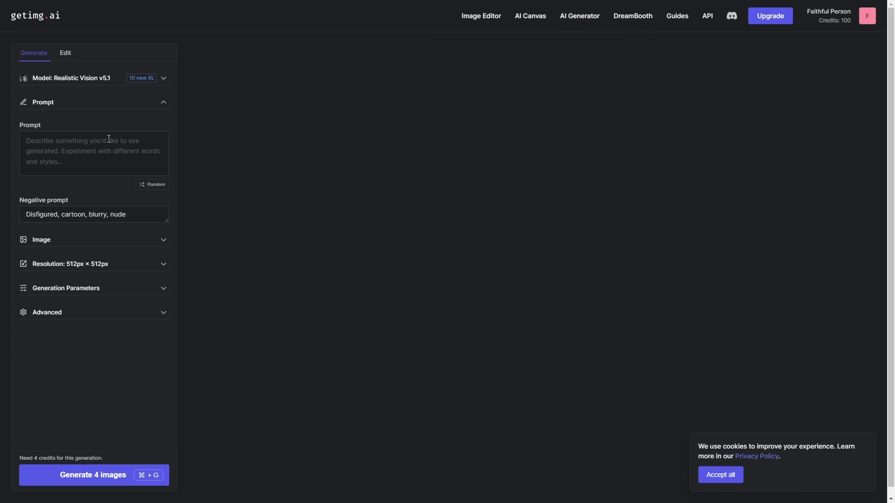
mouse_move(146, 249)
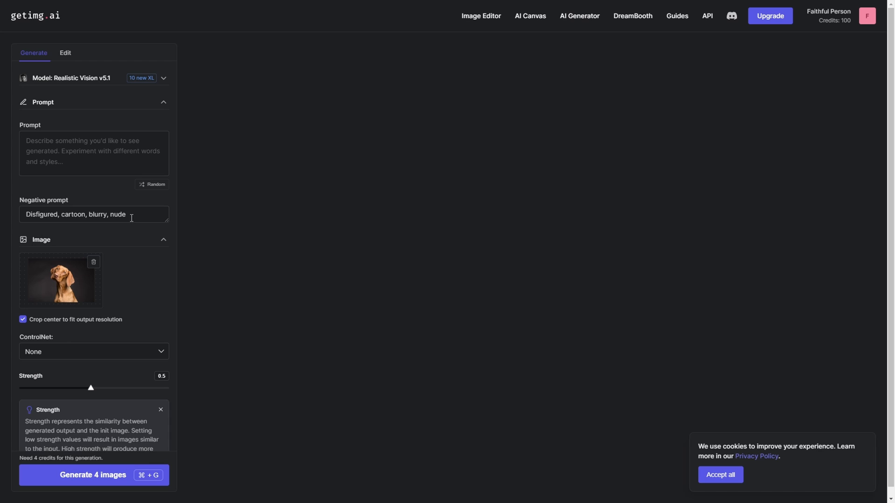
click(93, 214)
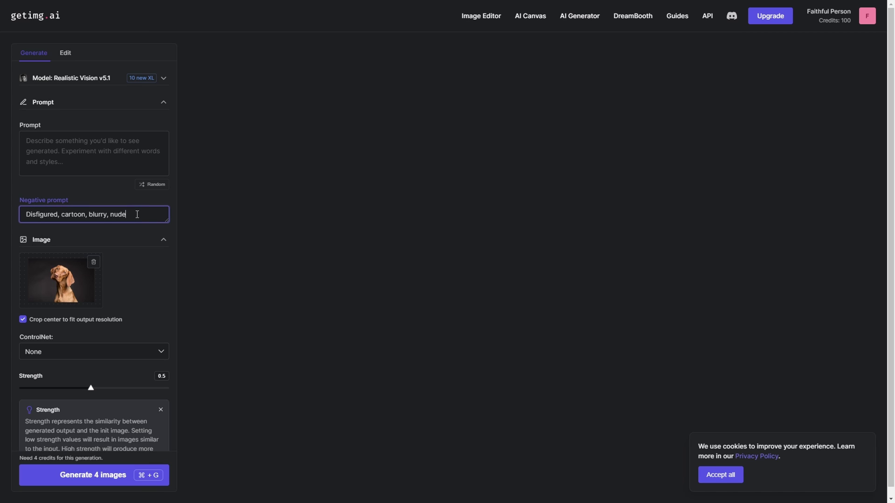
mouse_move(102, 110)
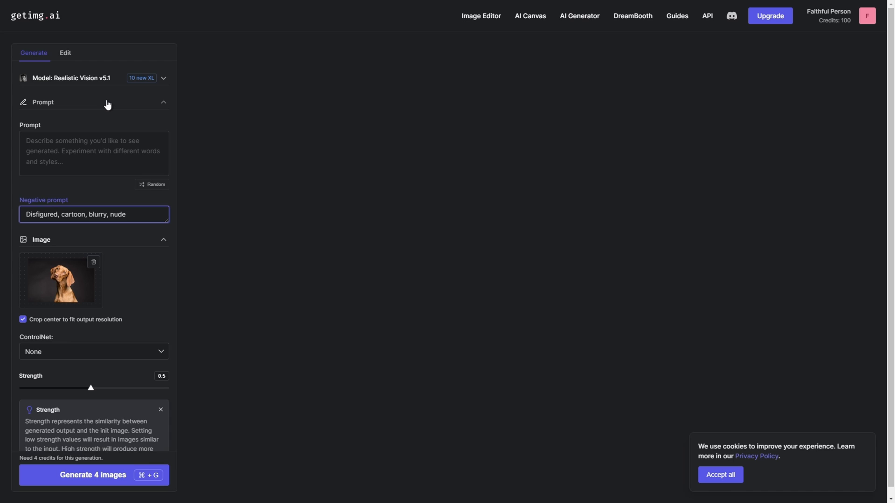
click(94, 153)
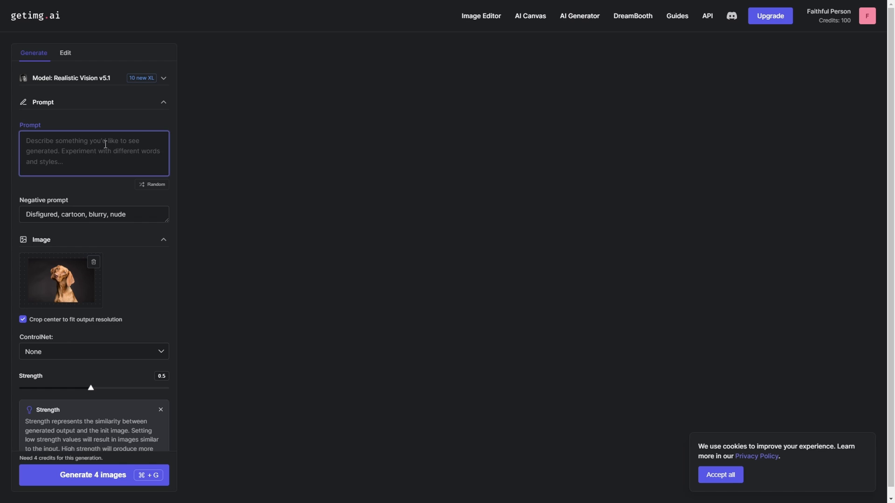
text(make the dog)
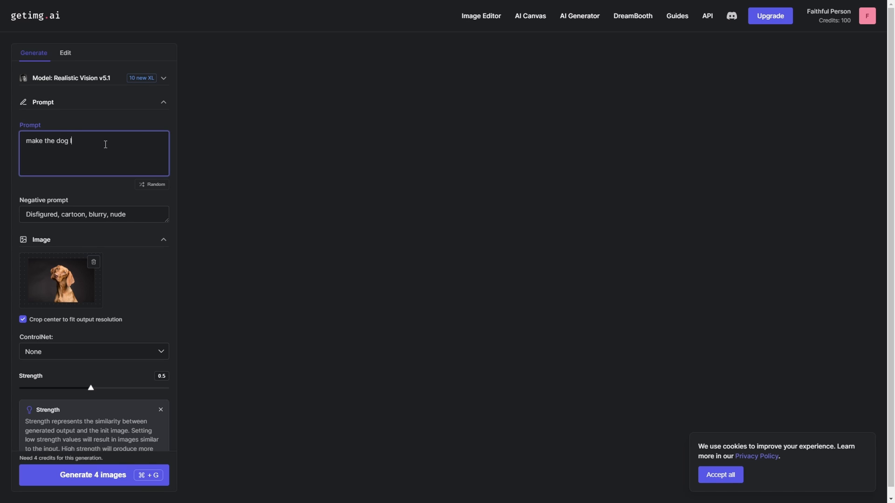
text(look like)
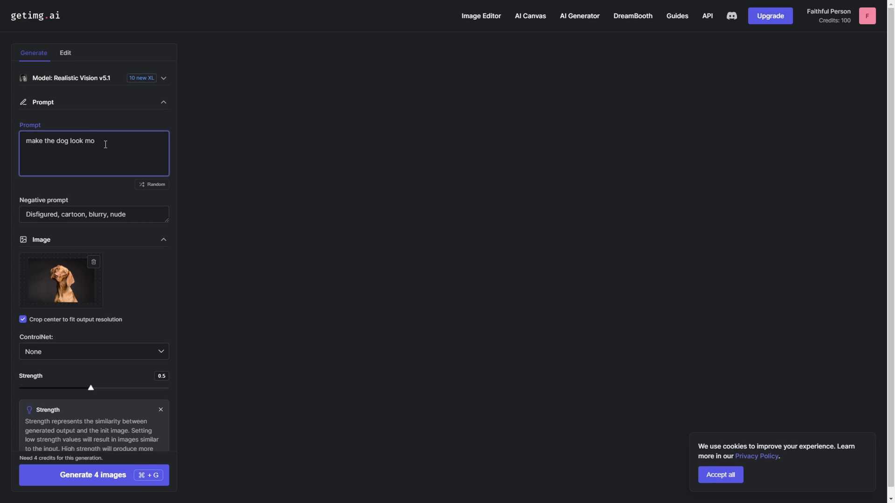
text(re girly)
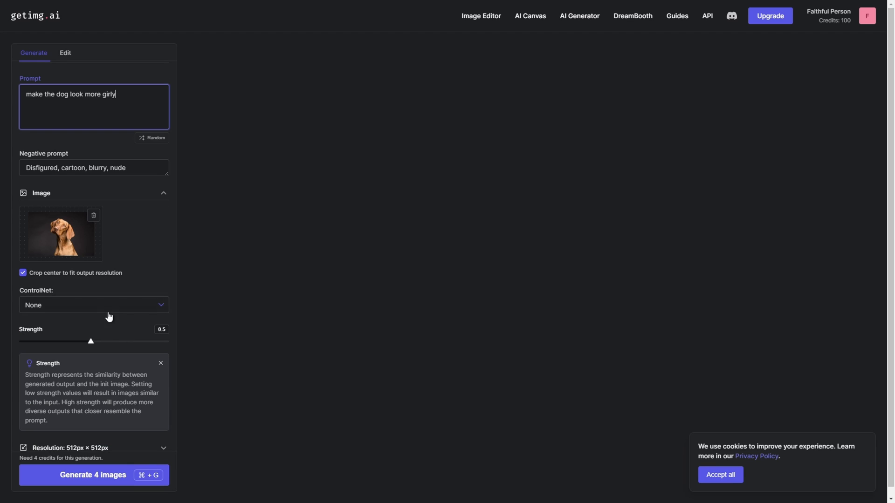
Step: Expand Resolution with its Advanced tab, then Generation Parameters and Advanced sampler settings
click(93, 305)
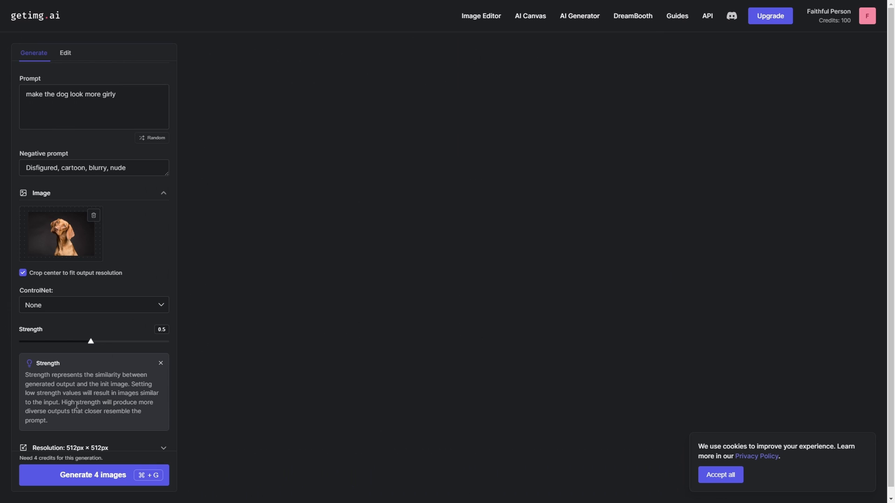
scroll(down, 3)
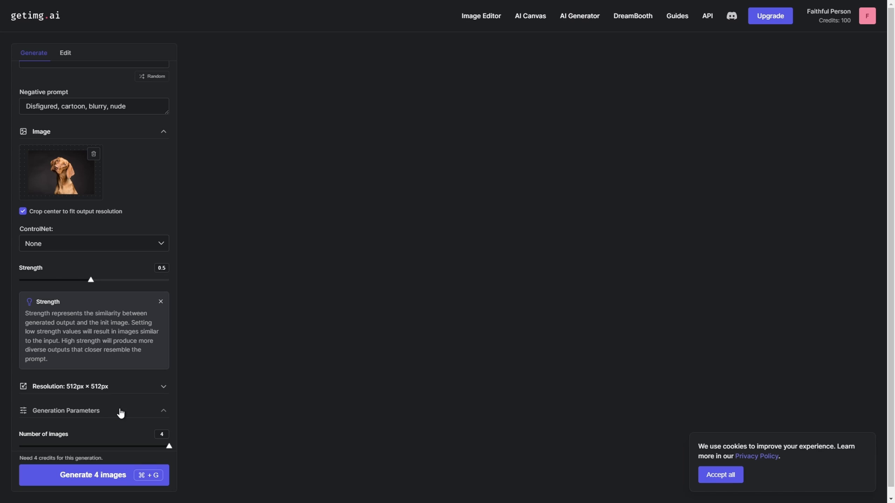
click(93, 386)
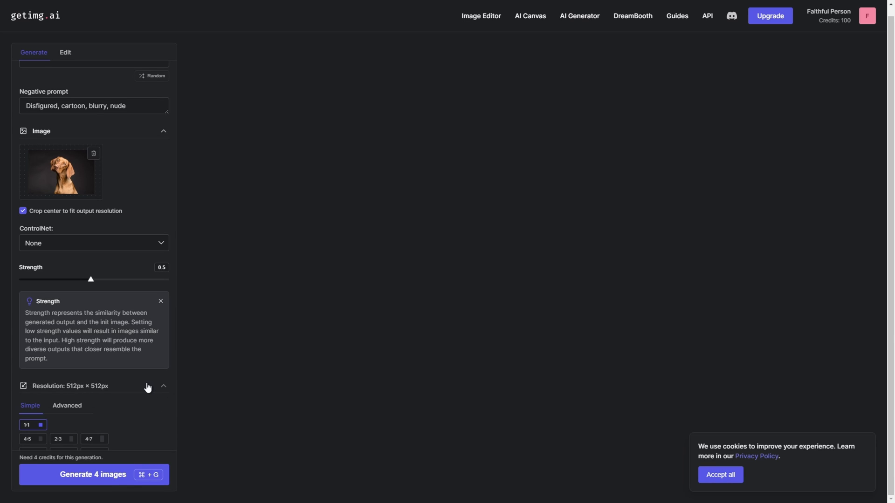
scroll(down, 3)
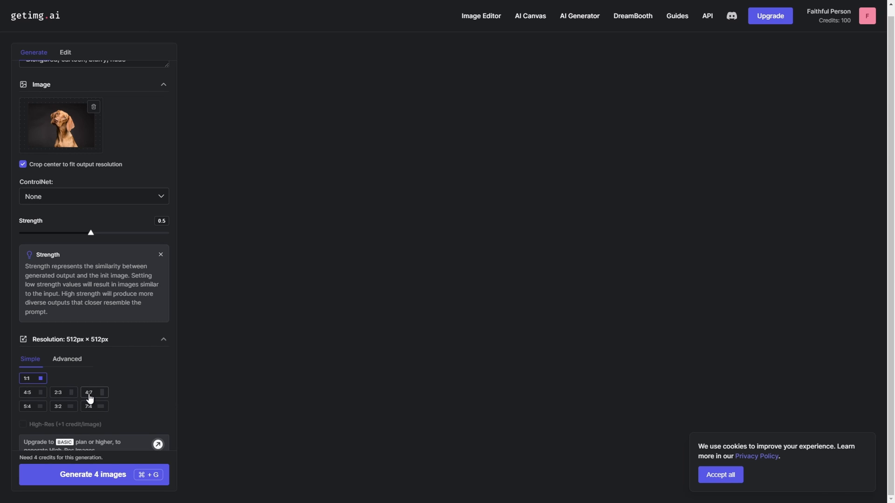
mouse_move(27, 393)
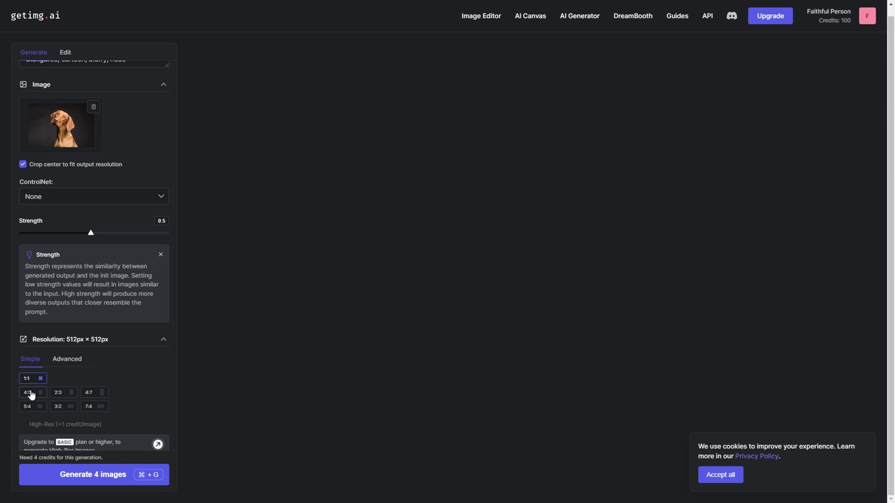
click(66, 359)
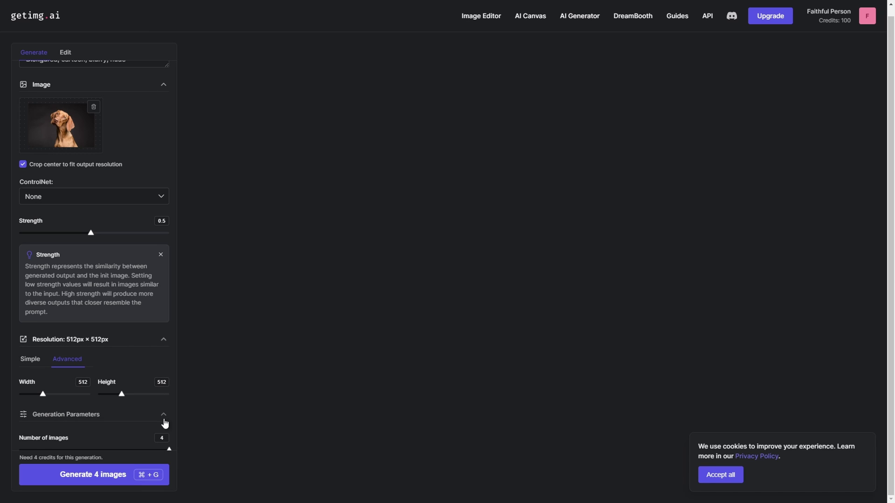
scroll(down, 3)
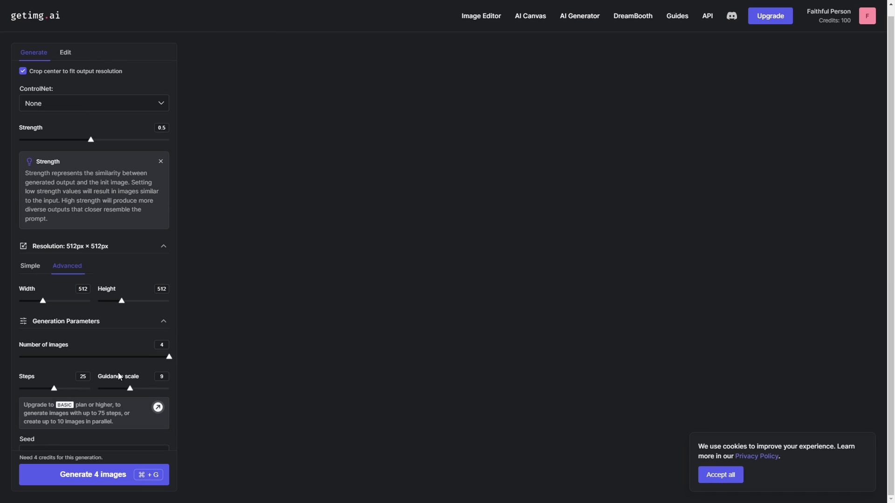
mouse_move(144, 387)
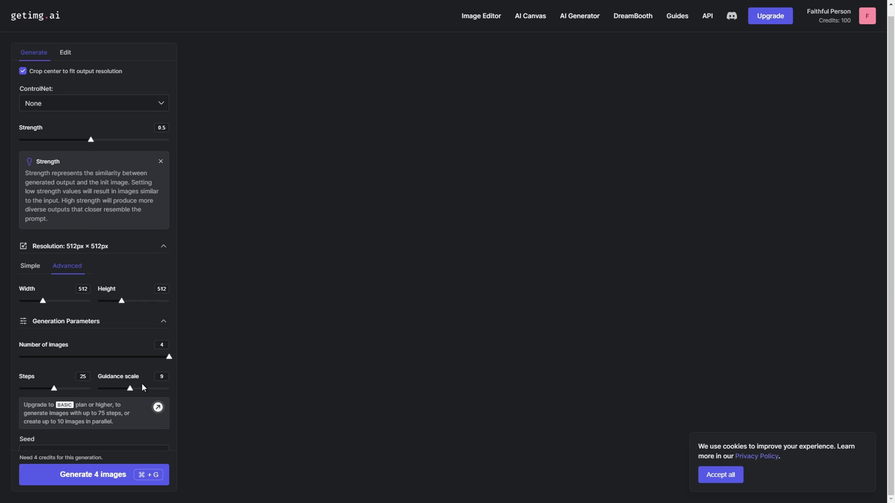
scroll(down, 3)
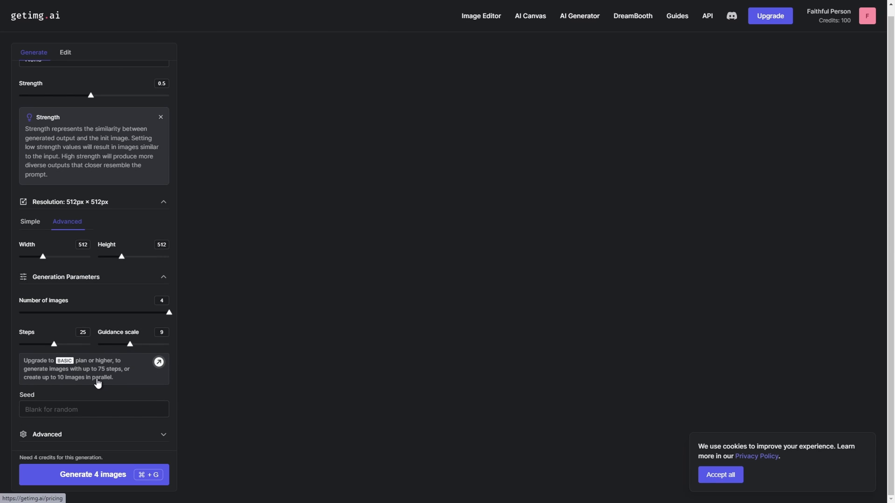
mouse_move(102, 433)
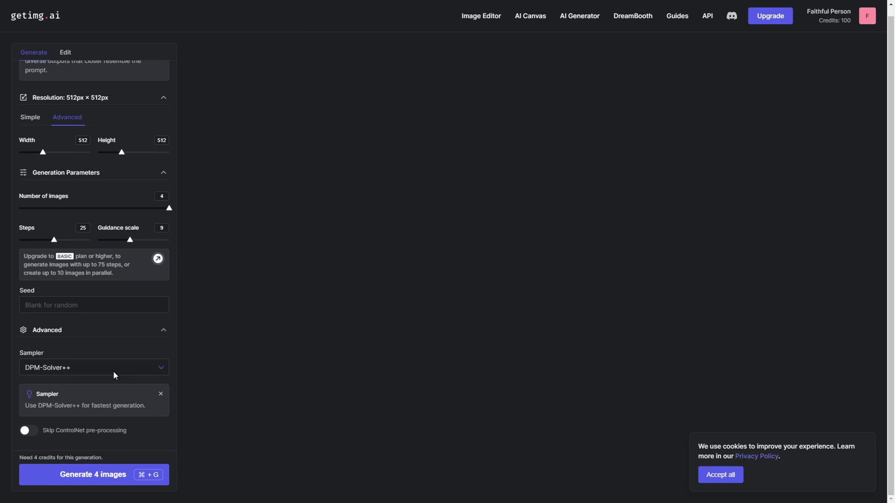
click(94, 367)
text(make the dog looke)
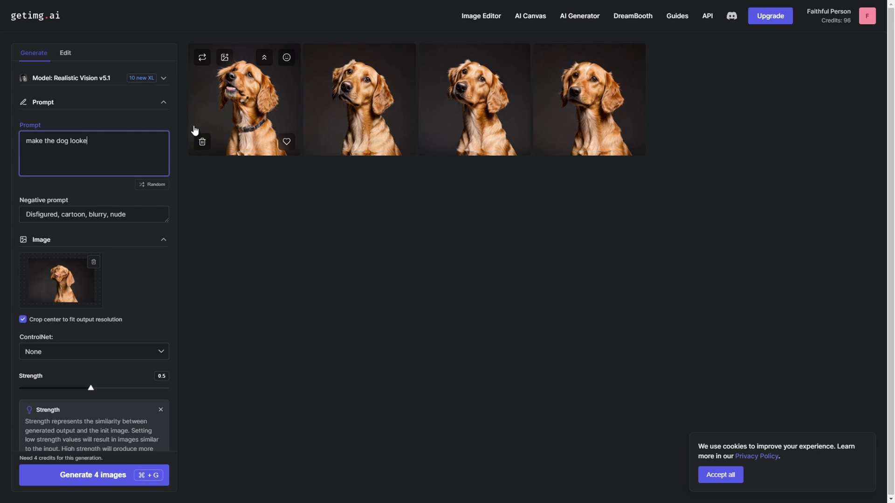
Step: Generate dog batches from Darth Vader, hat-on-head and 'make it smile' prompts
text(Darth Vader evil)
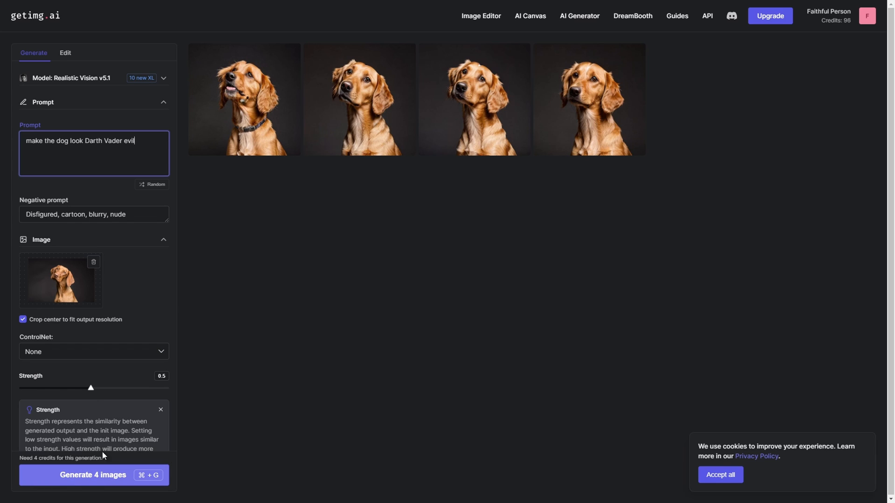
scroll(down, 3)
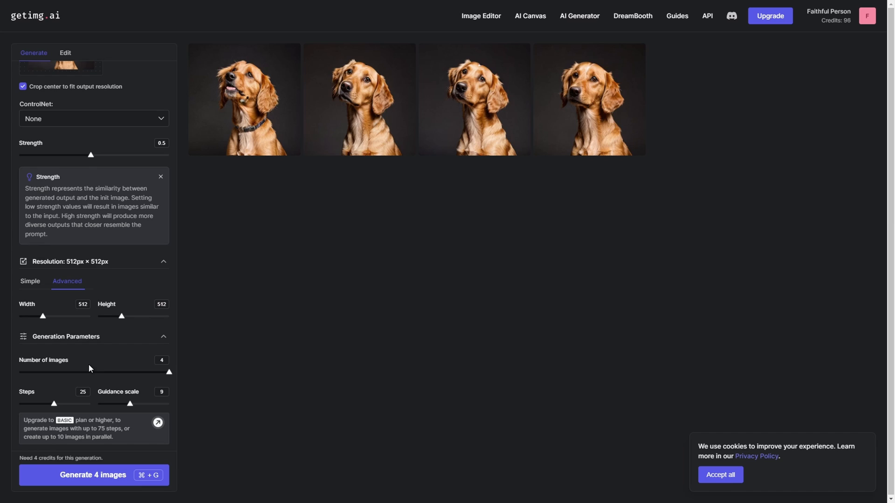
click(94, 476)
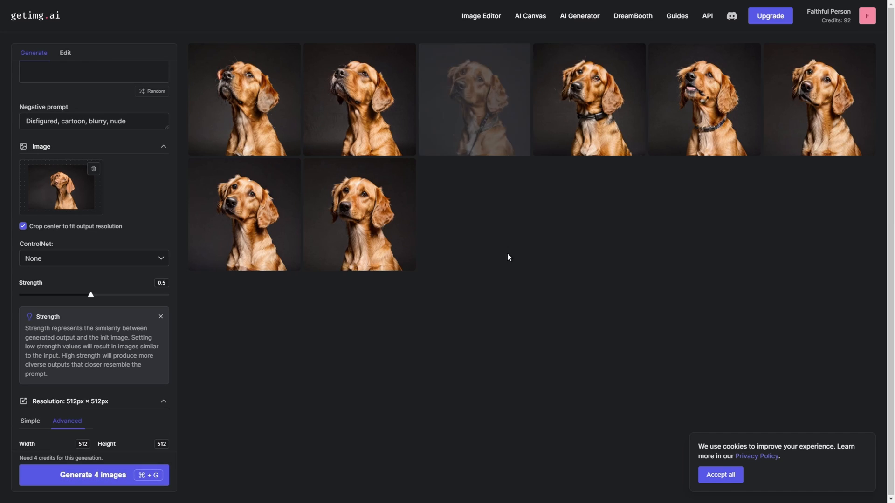
click(93, 475)
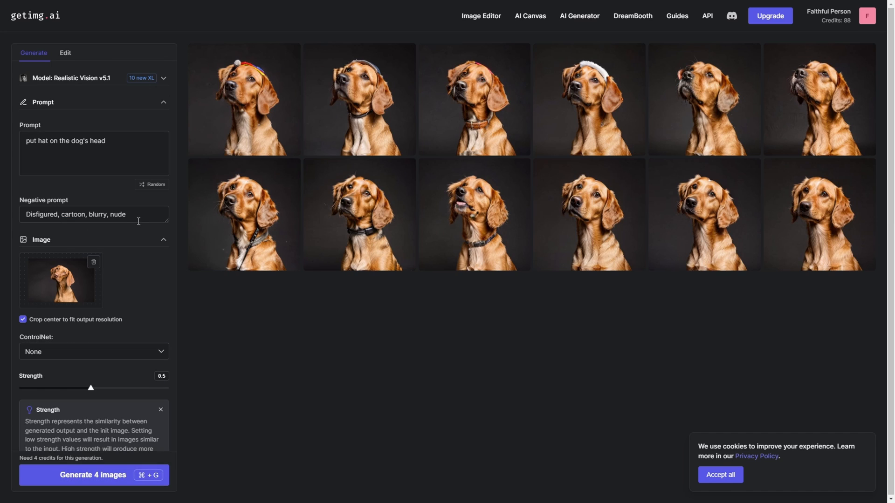
mouse_move(346, 106)
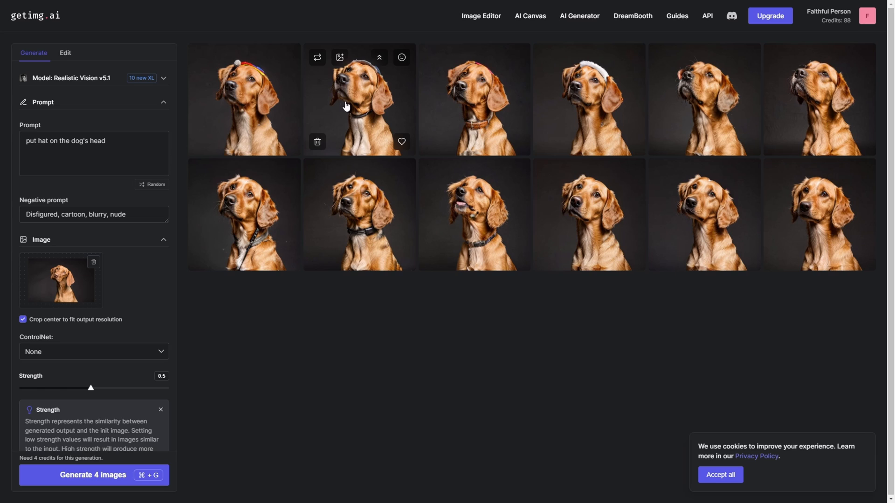
click(93, 475)
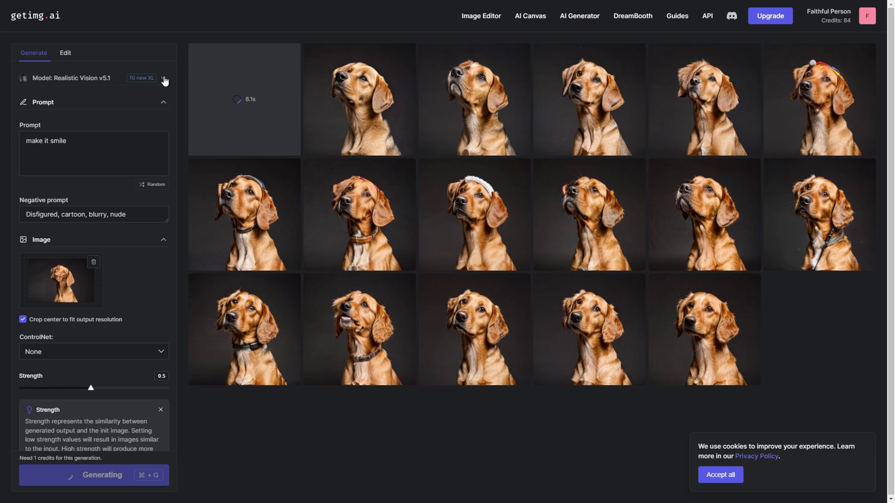
Step: Open the model catalog and filter it to General / Art models
click(164, 79)
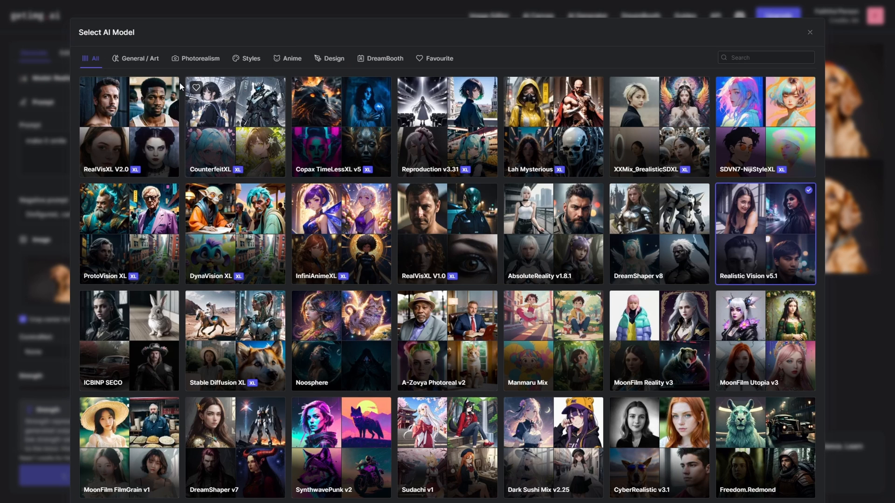
click(141, 58)
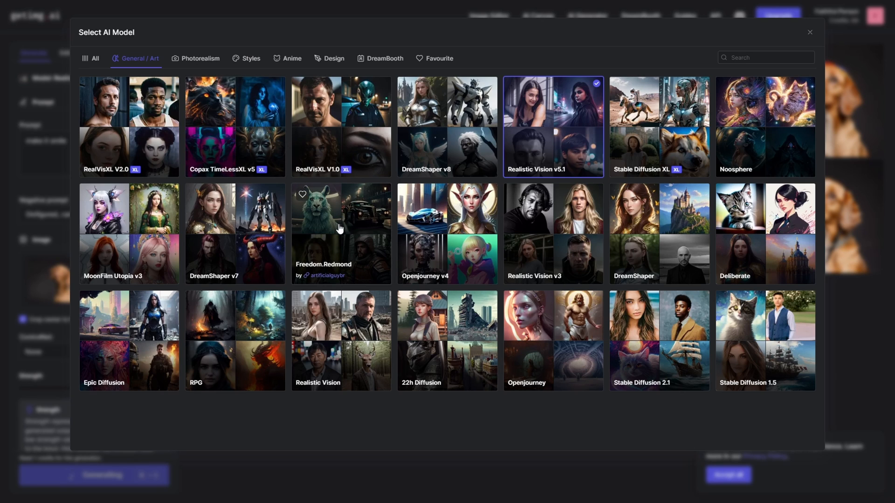
mouse_move(375, 117)
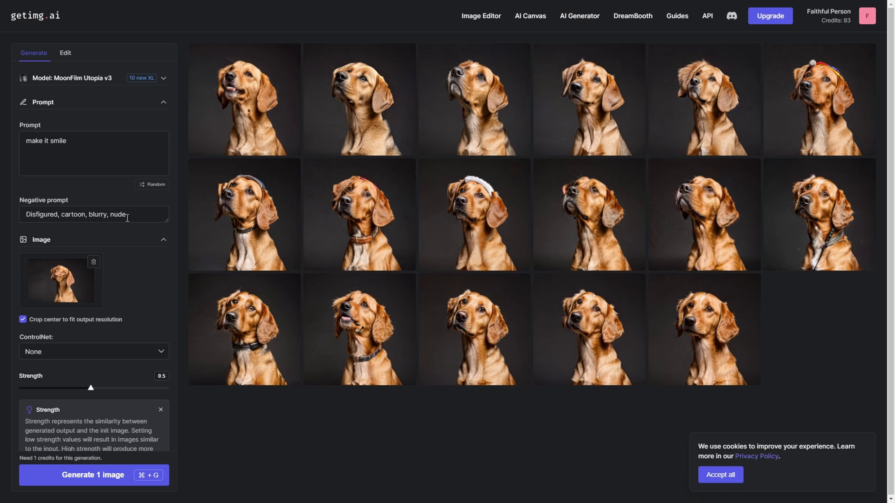
Step: Generate one image from 'magical fantasy background' and scroll toward AI Canvas inpainting
click(94, 475)
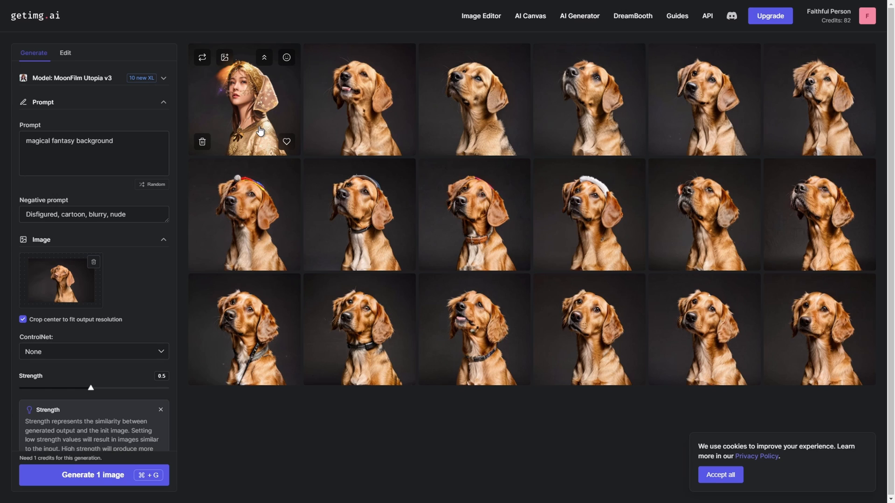
mouse_move(164, 250)
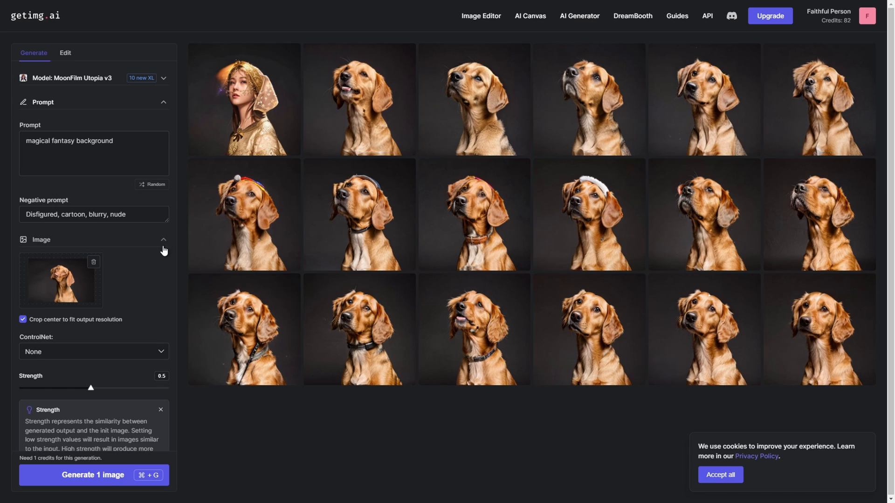
scroll(down, 3)
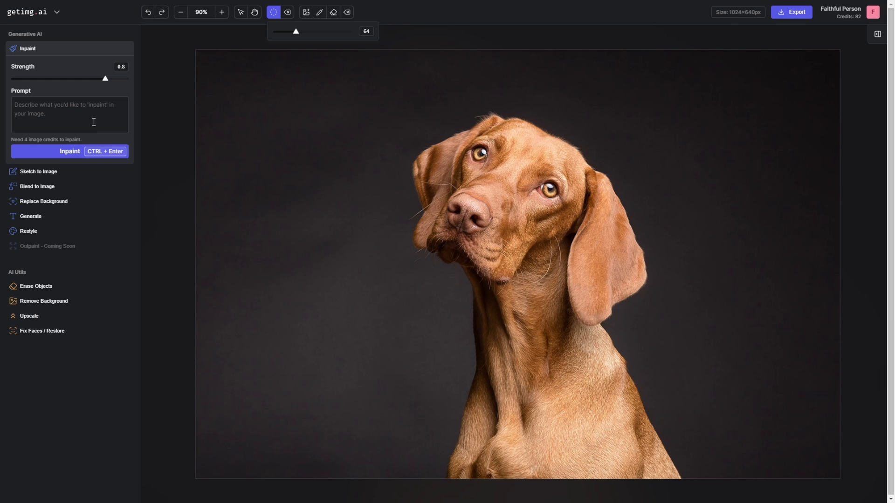
Step: Mask the dog's eyes, inpaint with 'blue eyes', and select a preferred result
click(407, 155)
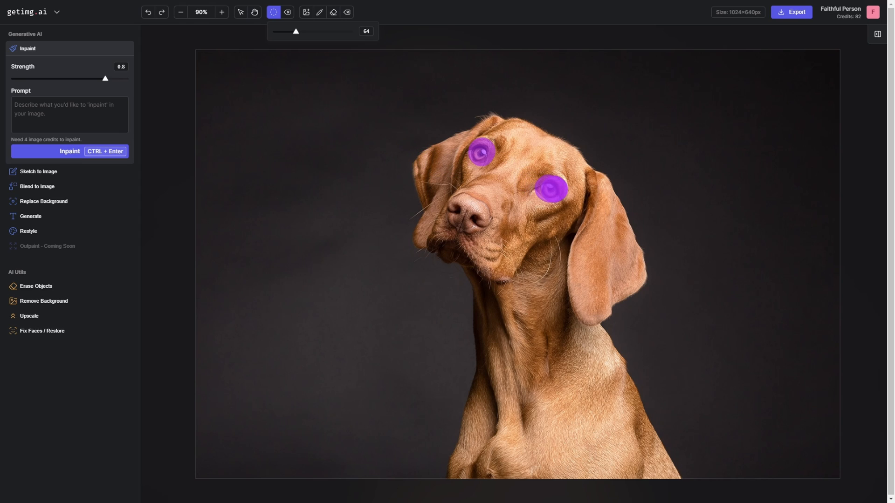
text(blue)
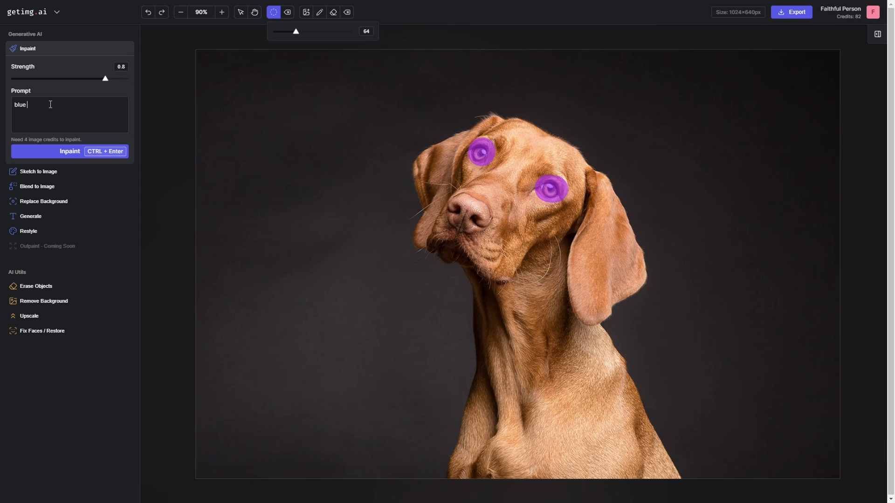
text(eyes)
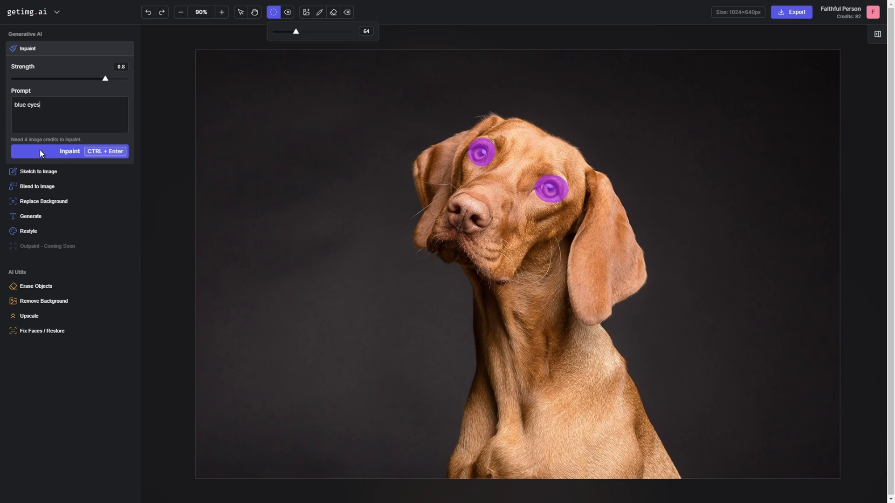
click(69, 151)
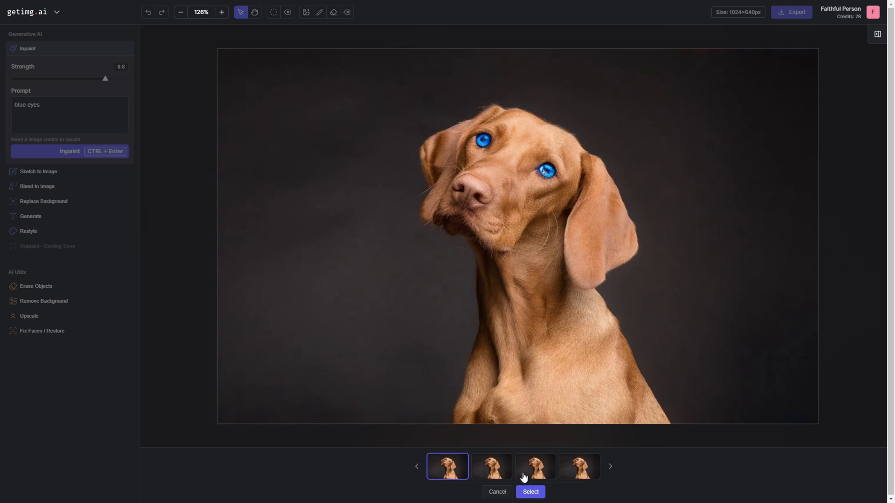
click(535, 478)
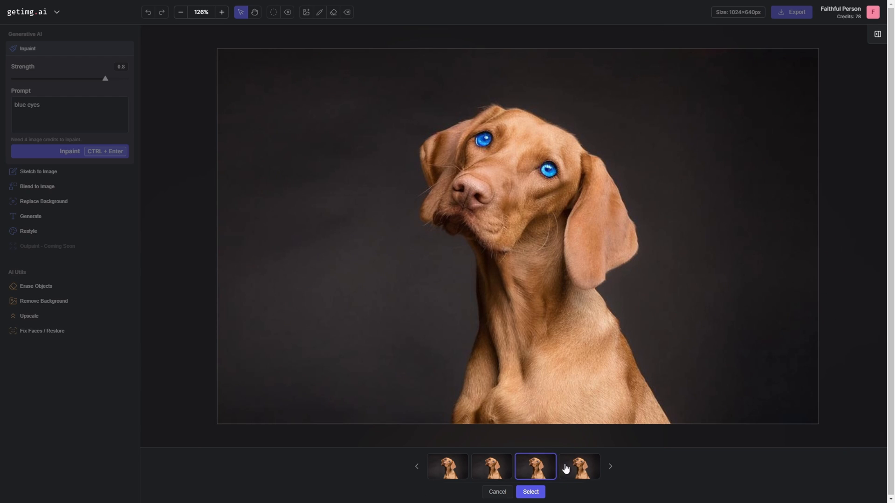
click(530, 492)
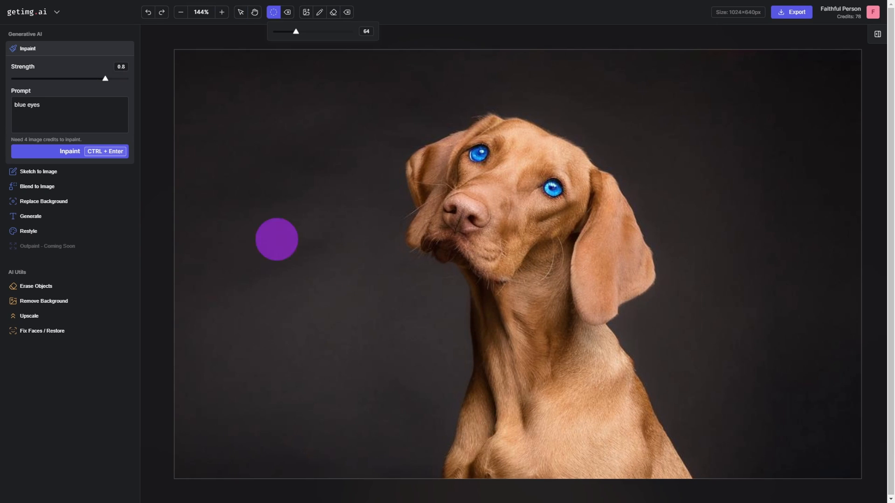
Step: Mask beside the mouth, inpaint 'big tongue', and select a tongue-out version
drag(277, 239, 425, 240)
text(big tongue)
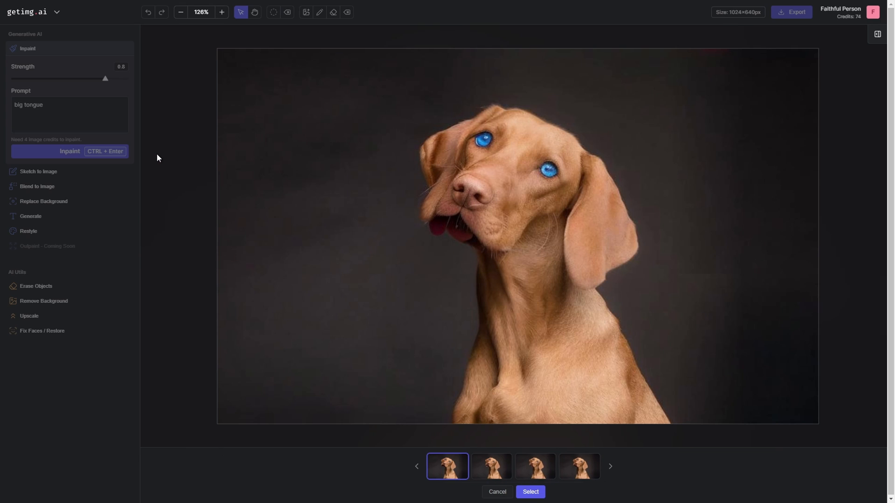
click(490, 466)
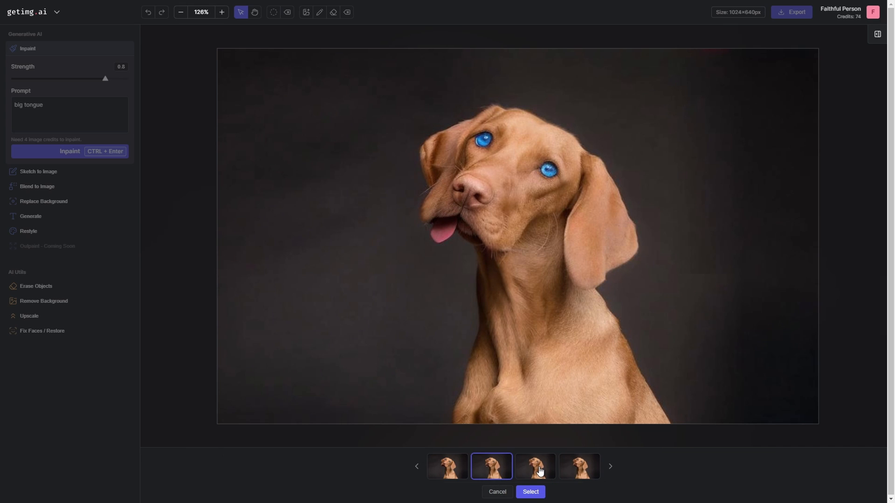
click(578, 466)
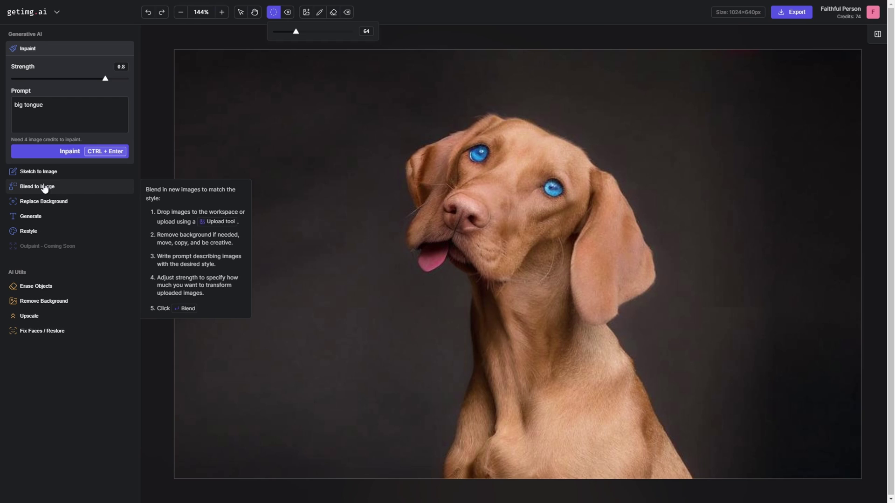
Step: Replace the dog's dark backdrop with a 'green field' background and keep the result
click(43, 201)
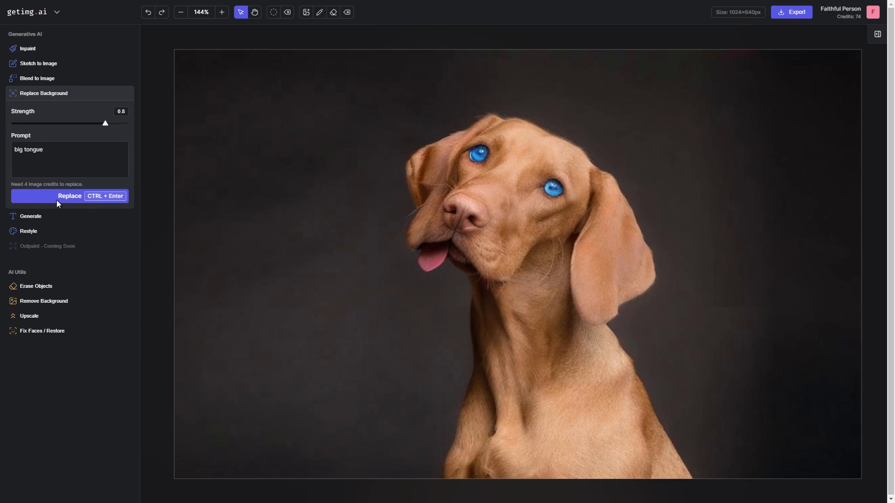
double_click(28, 149)
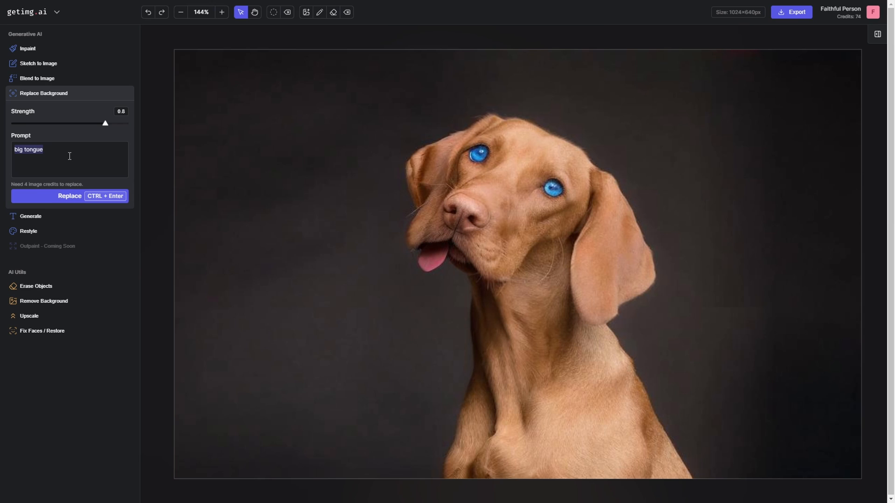
text(green fiel)
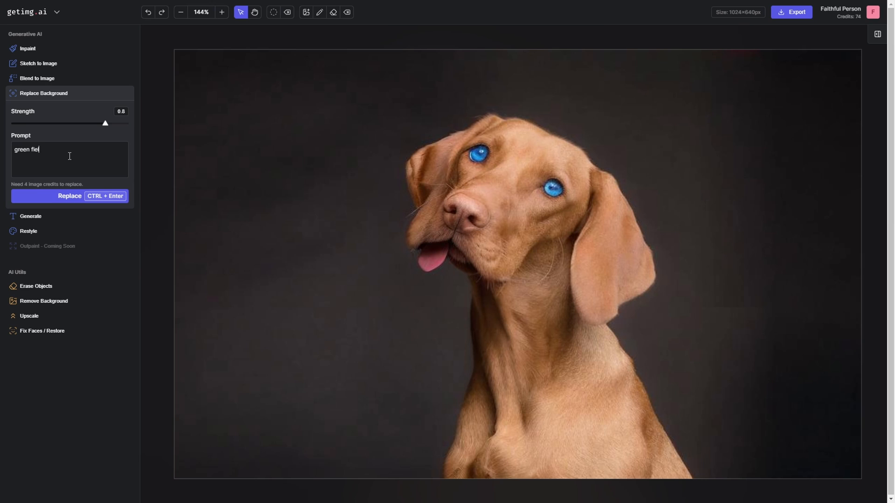
click(70, 196)
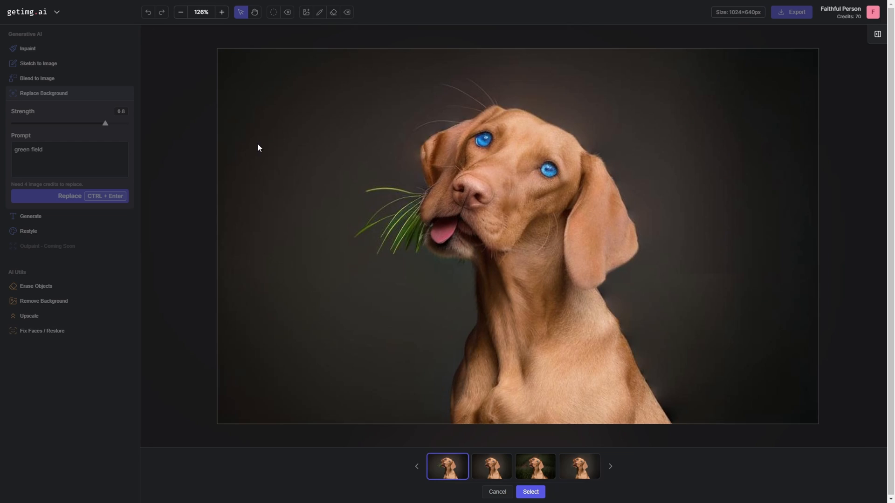
click(536, 466)
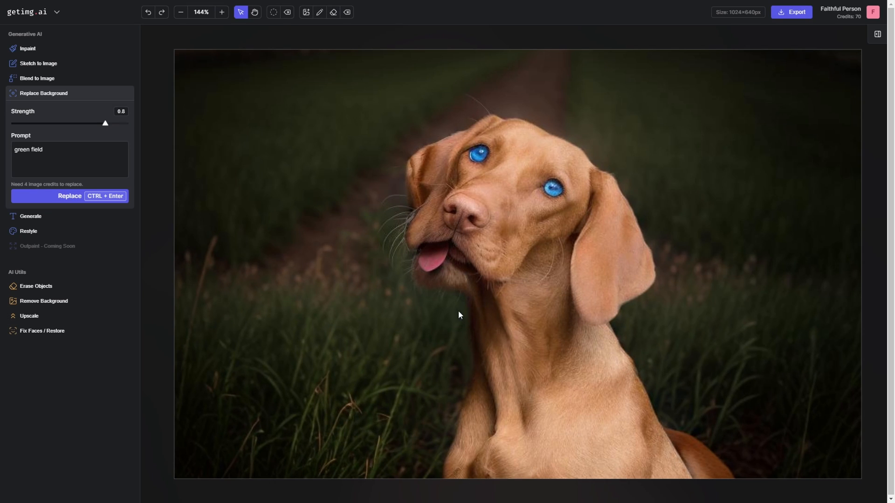
mouse_move(93, 269)
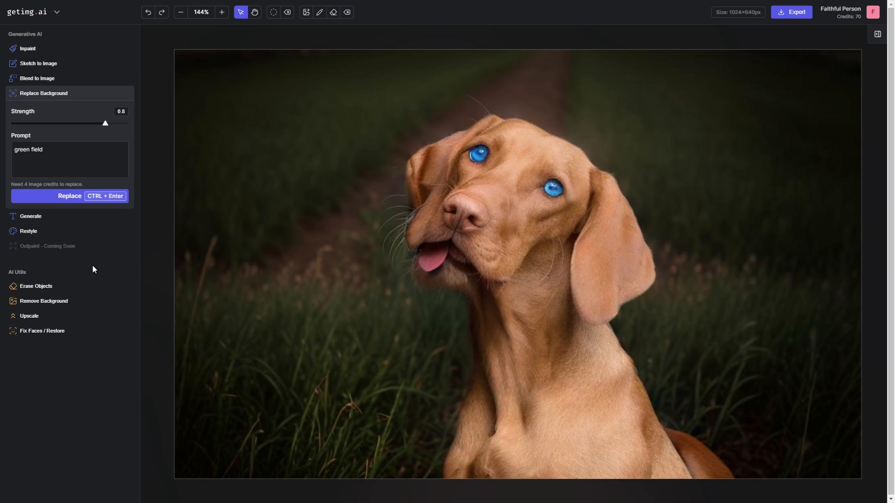
mouse_move(52, 301)
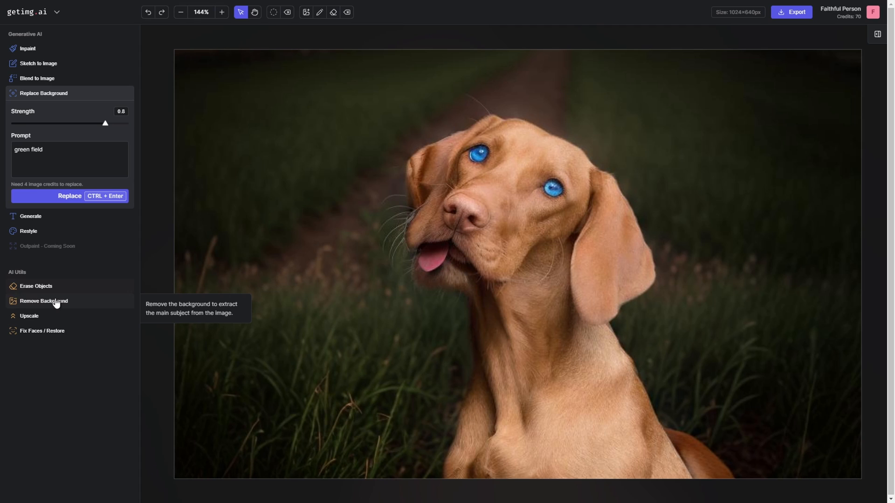
mouse_move(62, 339)
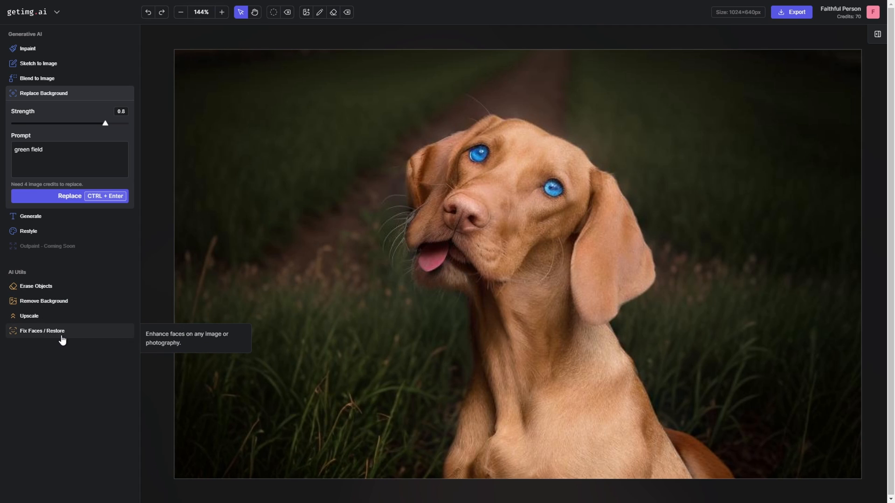
mouse_move(399, 53)
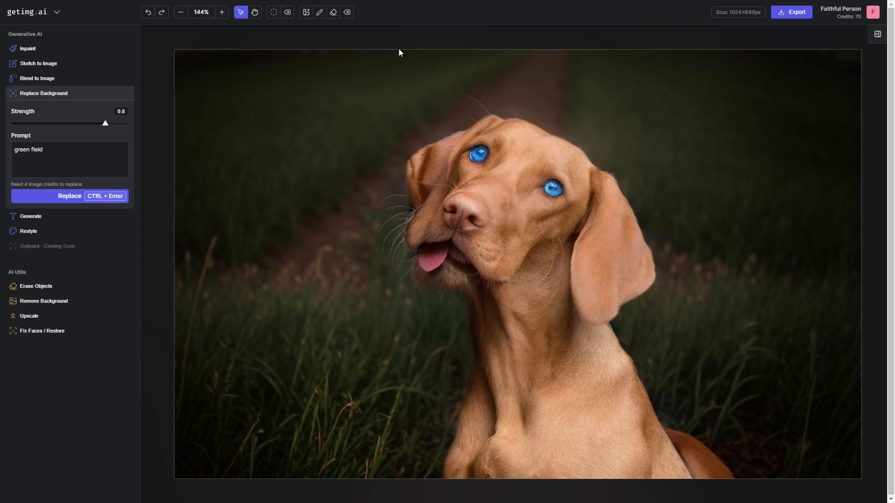
mouse_move(55, 20)
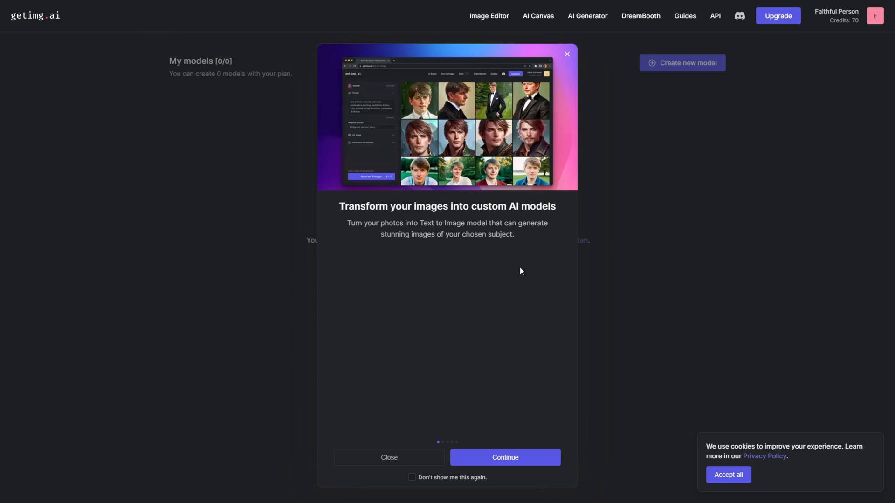
mouse_move(515, 331)
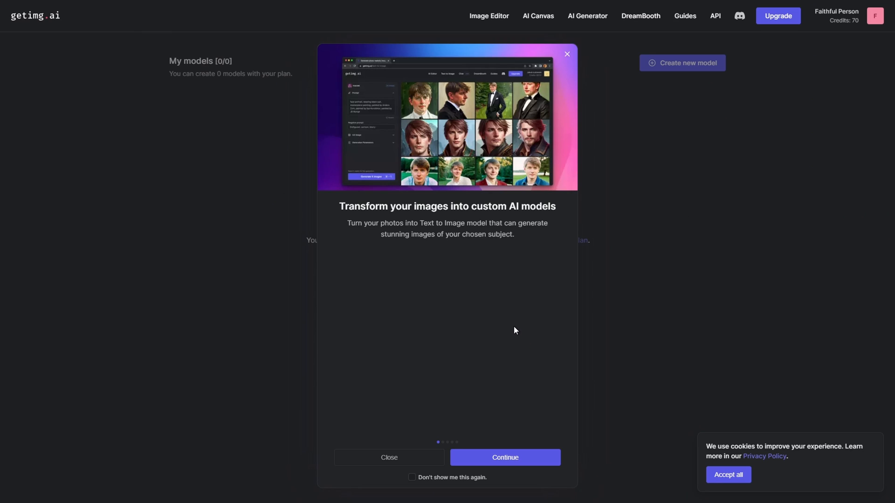
mouse_move(518, 383)
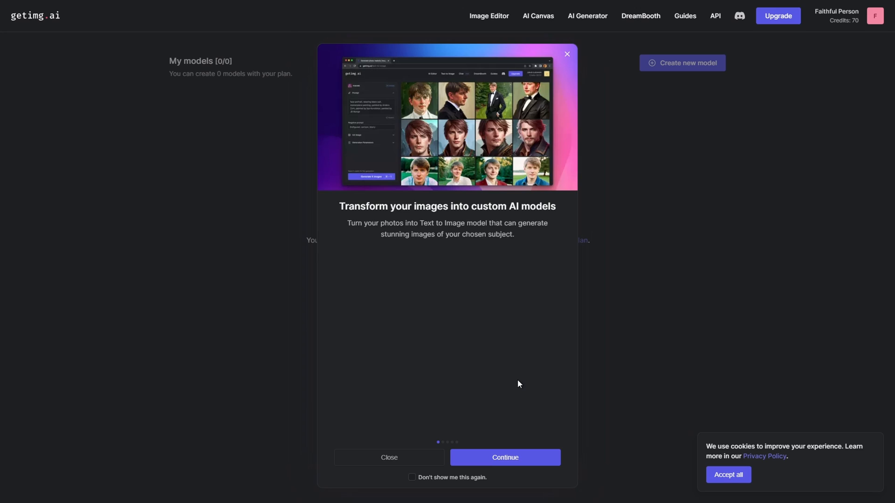
Step: Page through the DreamBooth introduction and dismiss it
click(505, 458)
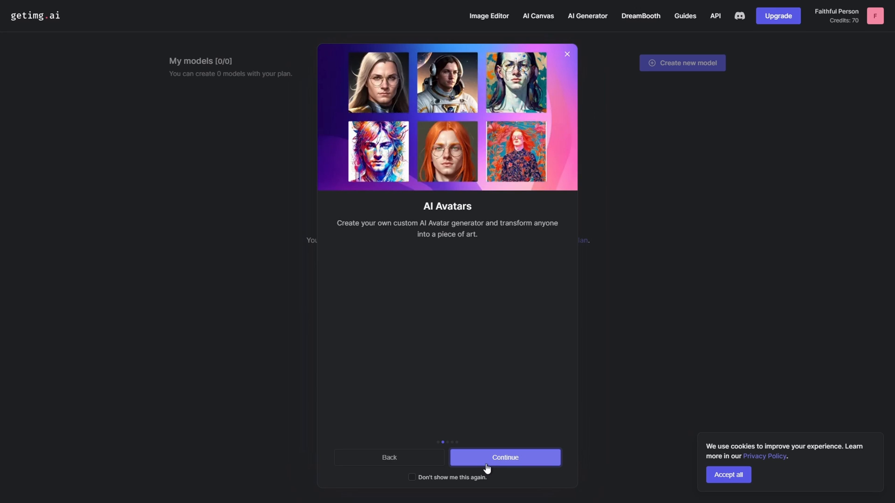
click(504, 457)
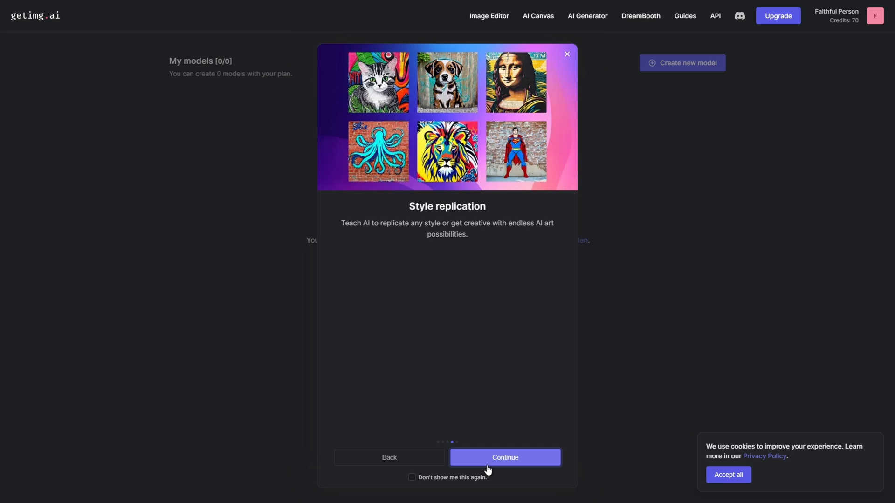
click(505, 457)
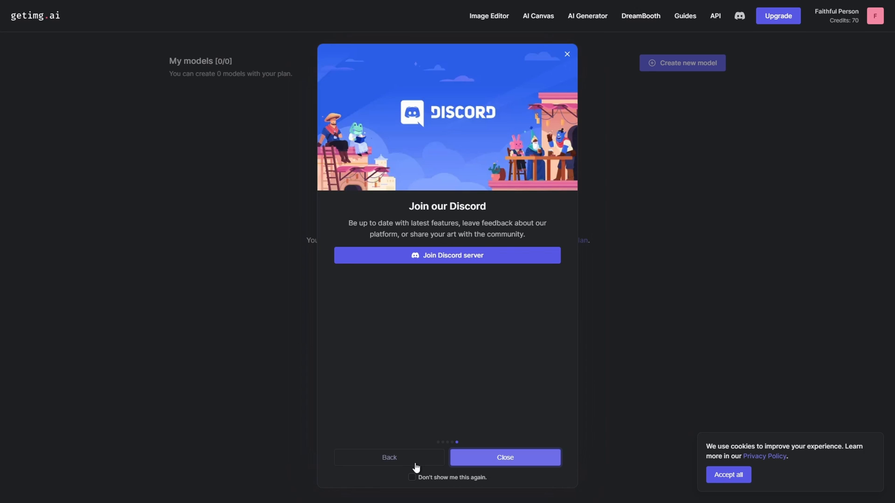
click(505, 457)
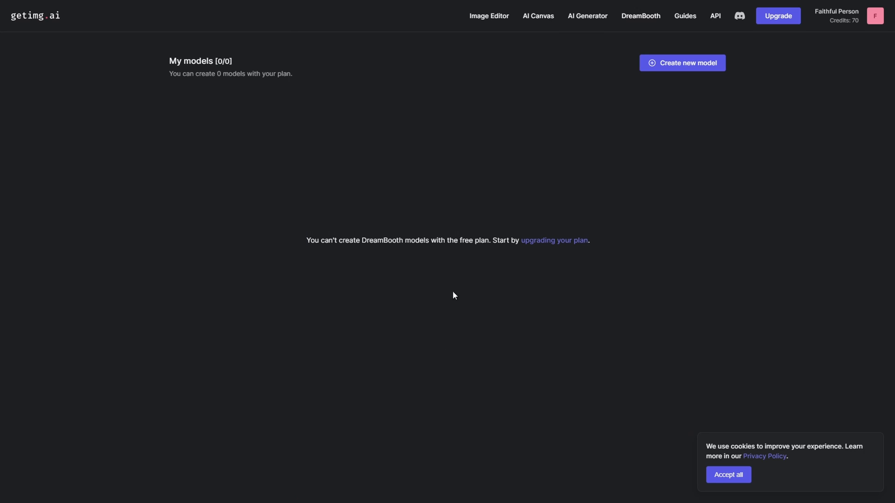
mouse_move(500, 320)
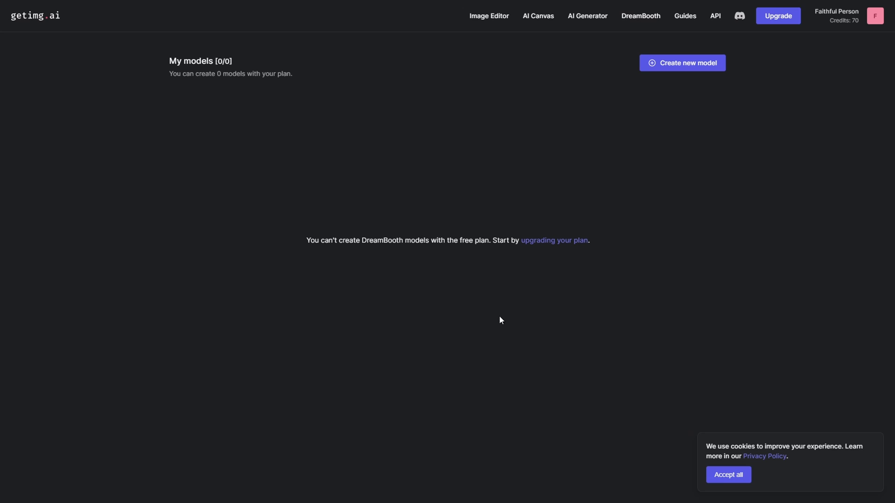
mouse_move(594, 22)
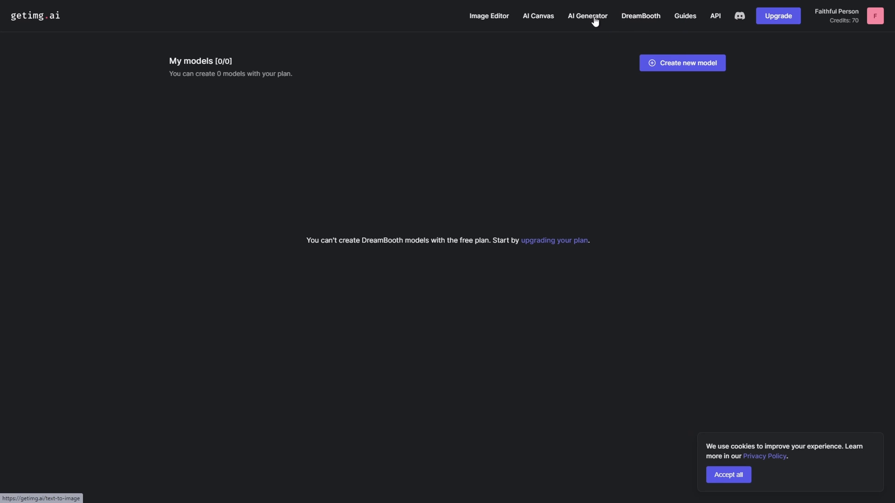
Step: Go to AI Generator, then AI Canvas, and start a new AI Canvas project
click(587, 16)
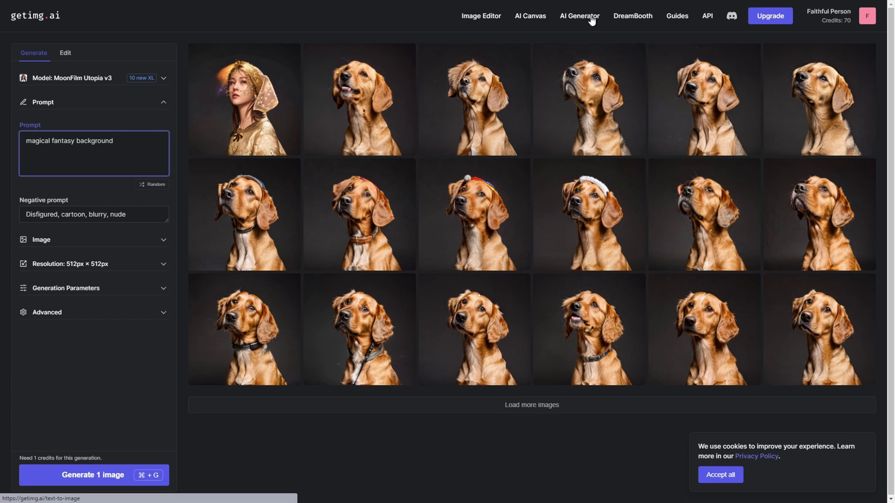
click(530, 15)
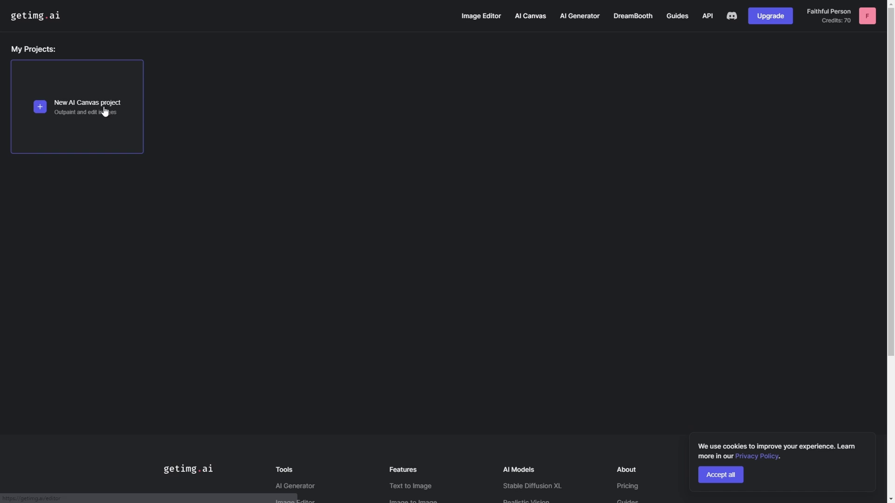
click(77, 107)
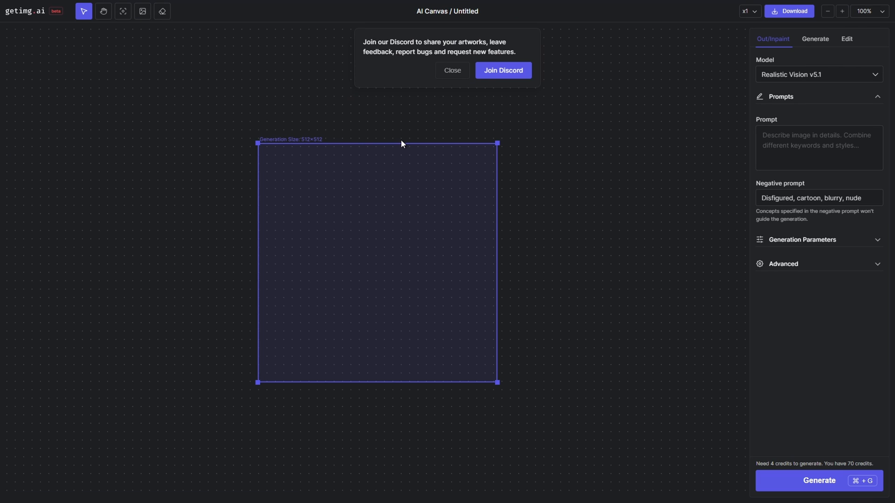
mouse_move(451, 73)
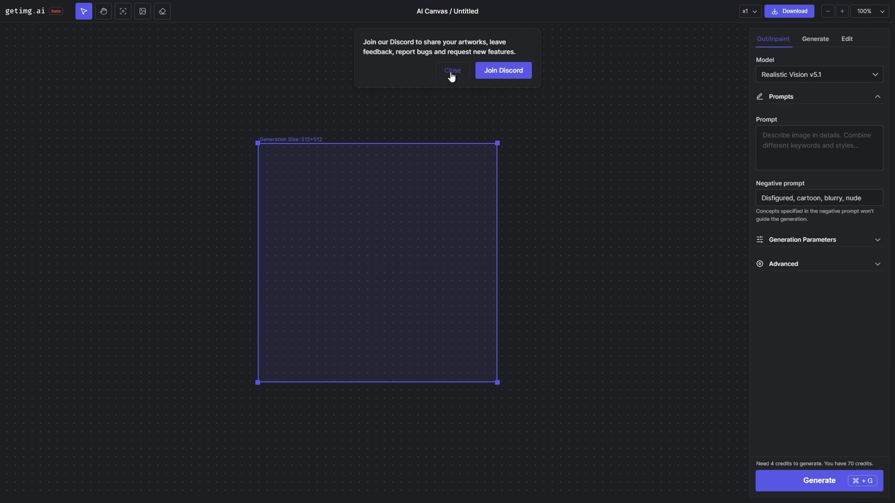
Step: Generate 'two dogs playing tennis', browse the variations, and accept one onto the canvas
click(452, 70)
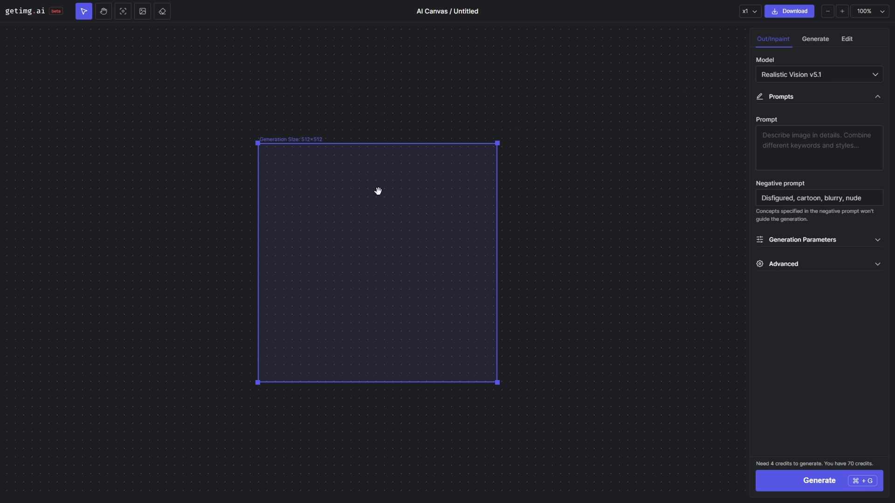
mouse_move(607, 210)
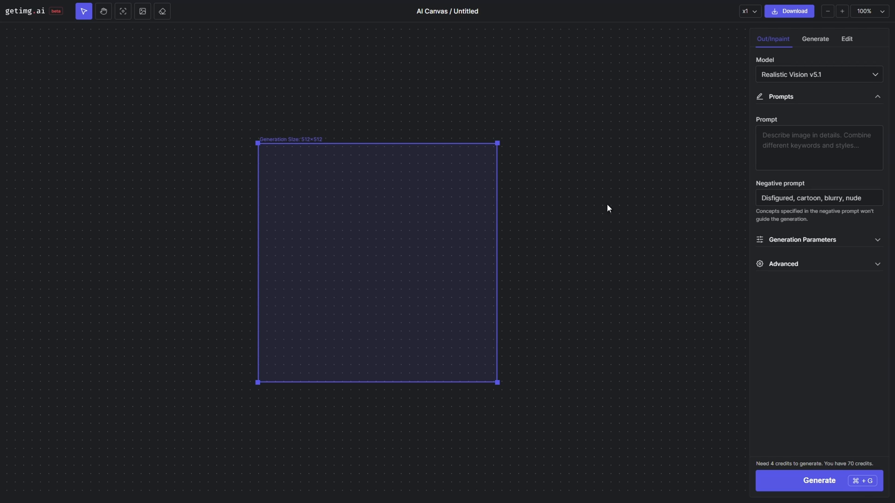
click(819, 148)
text(two dogs playing tennis)
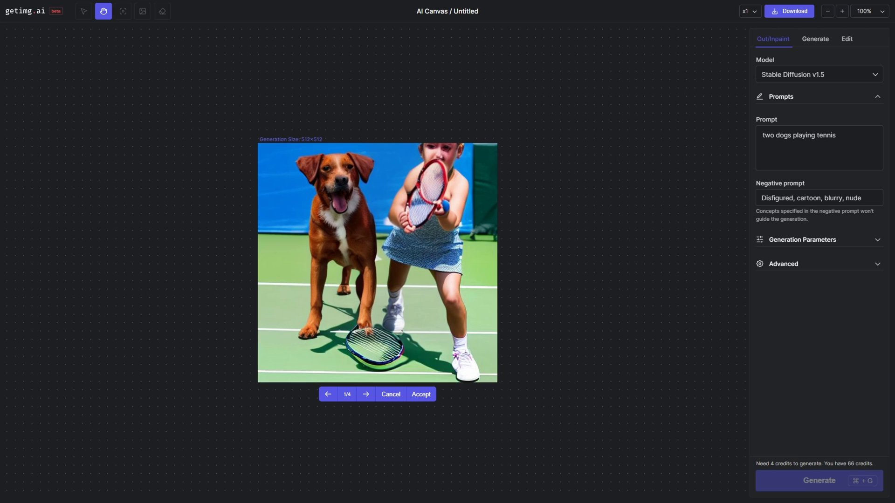
mouse_move(862, 471)
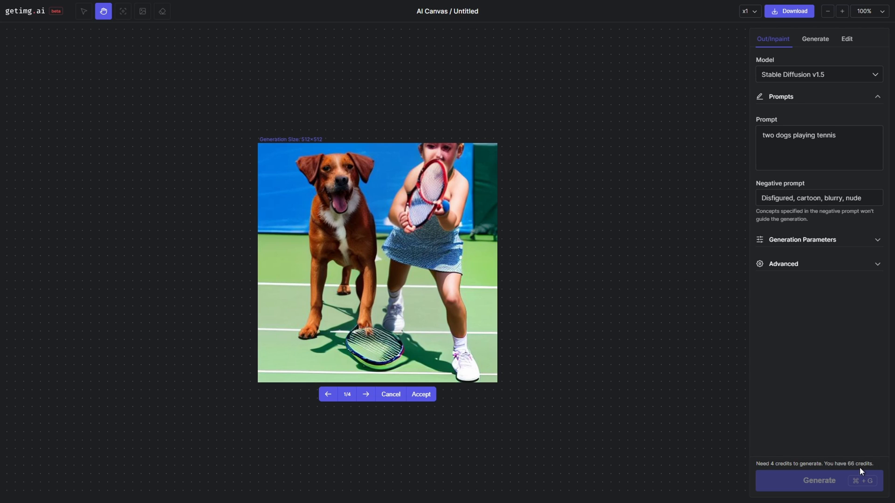
click(365, 394)
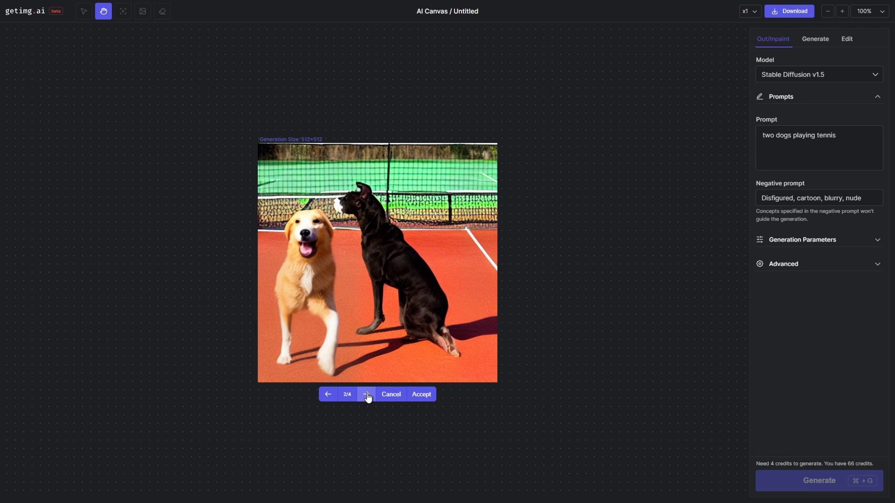
click(366, 394)
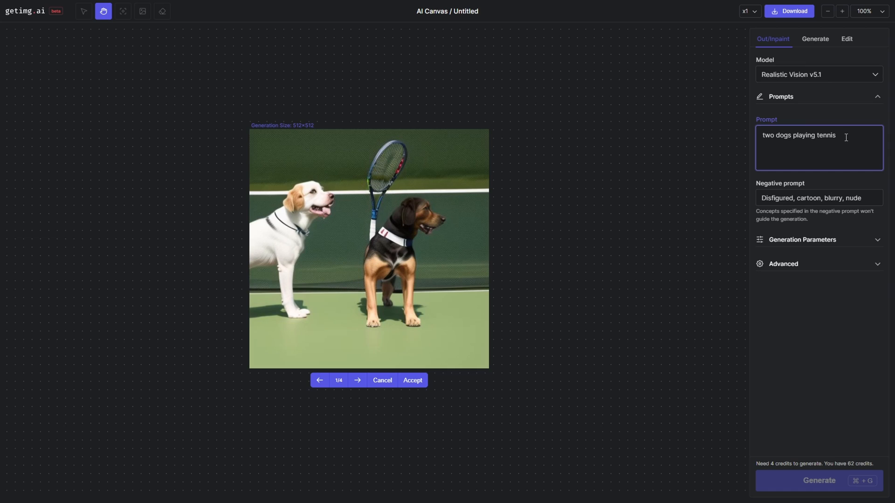
click(815, 38)
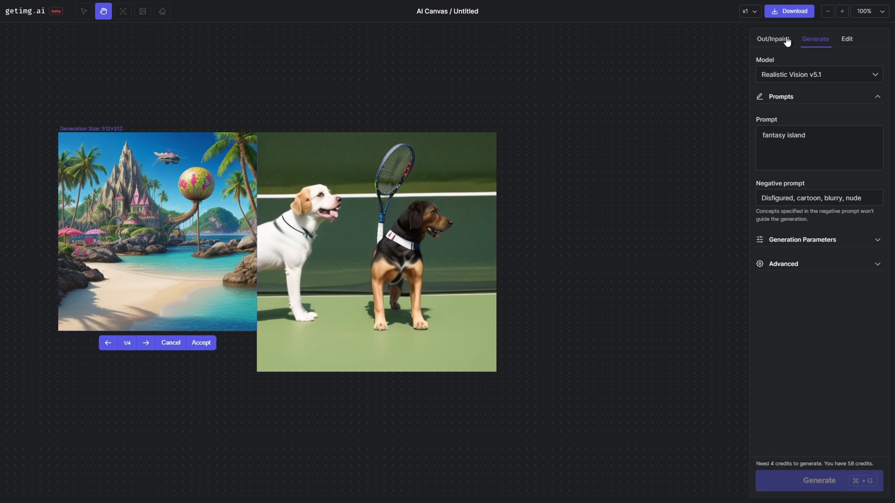
click(773, 39)
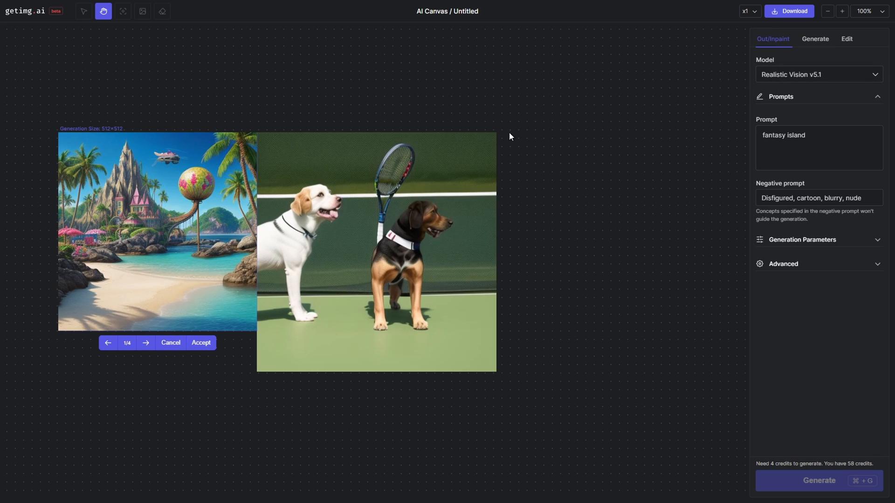
mouse_move(794, 82)
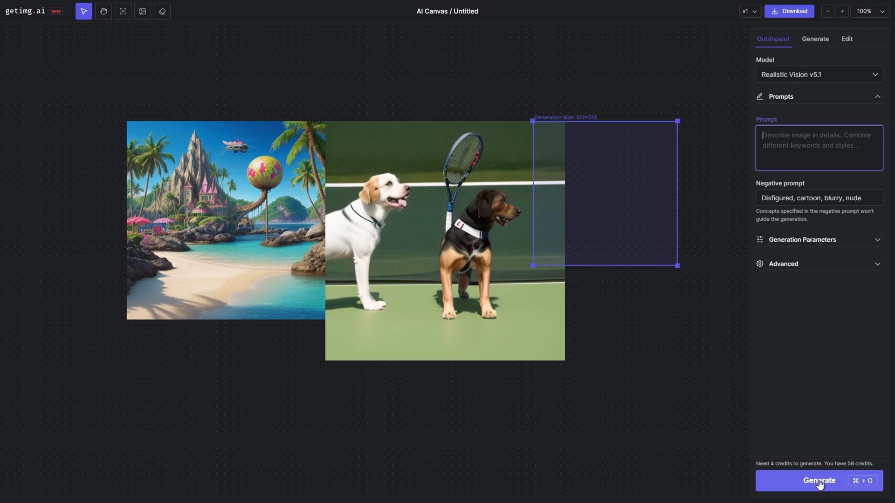
Step: Fill the empty frame right of the dogs using the prompt 'tennis court'
click(819, 481)
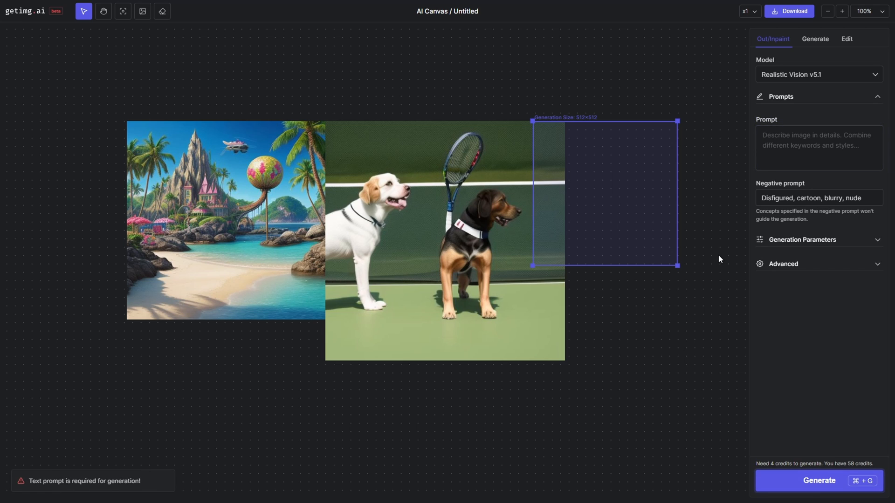
click(819, 147)
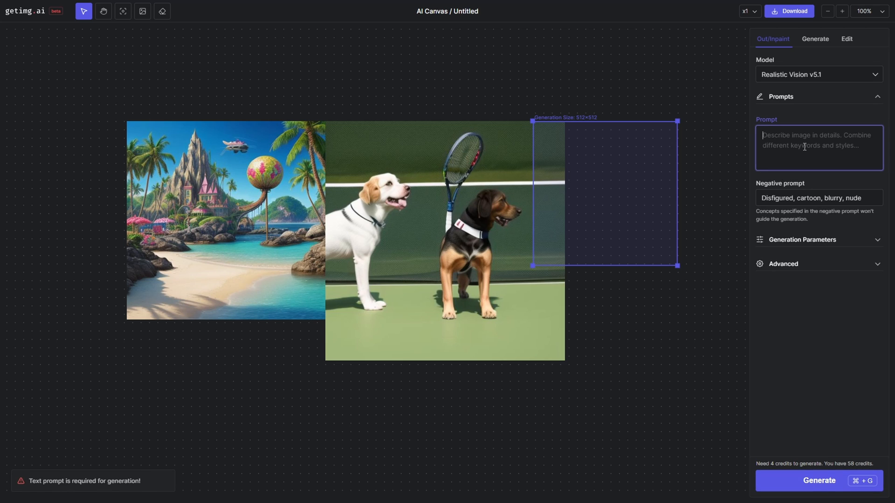
text(tennis court)
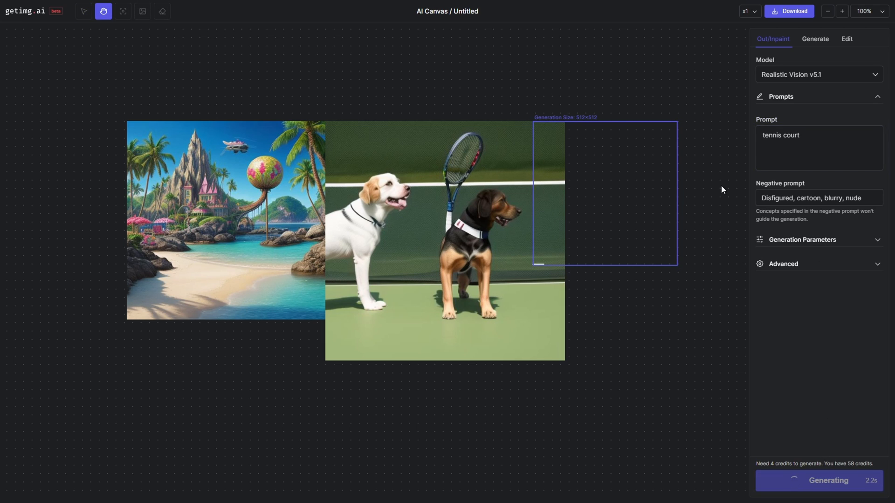
mouse_move(745, 171)
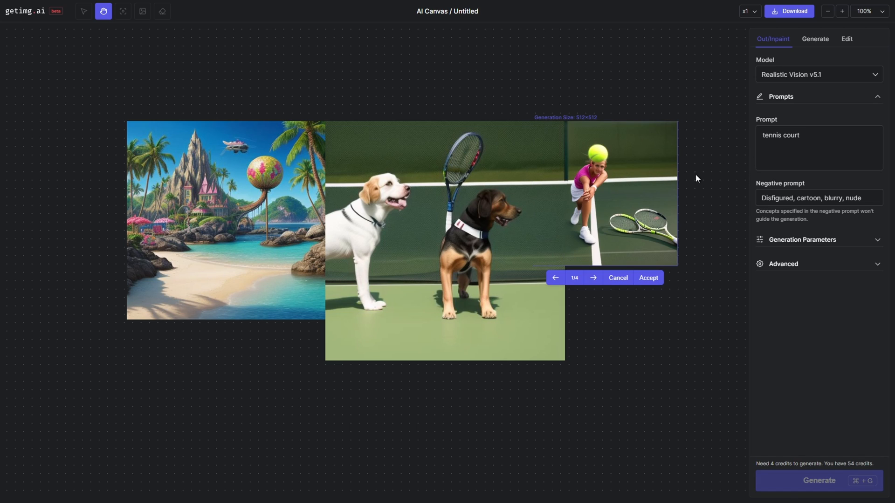
mouse_move(590, 253)
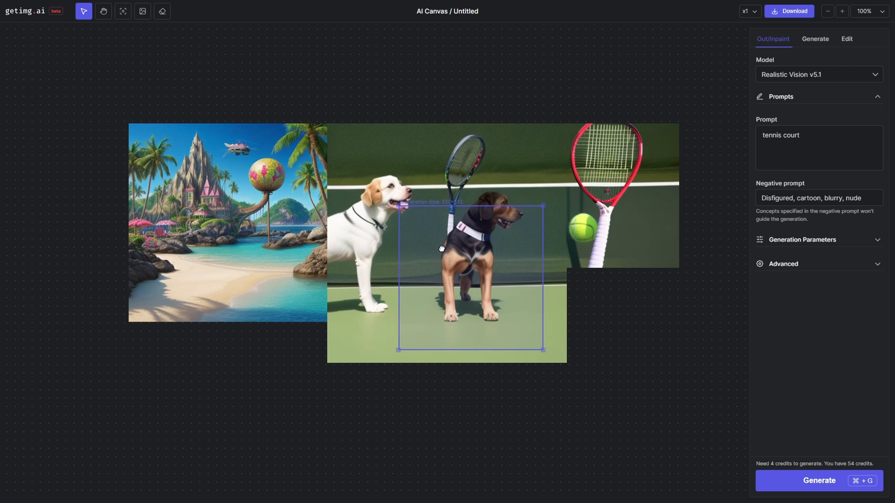
click(819, 74)
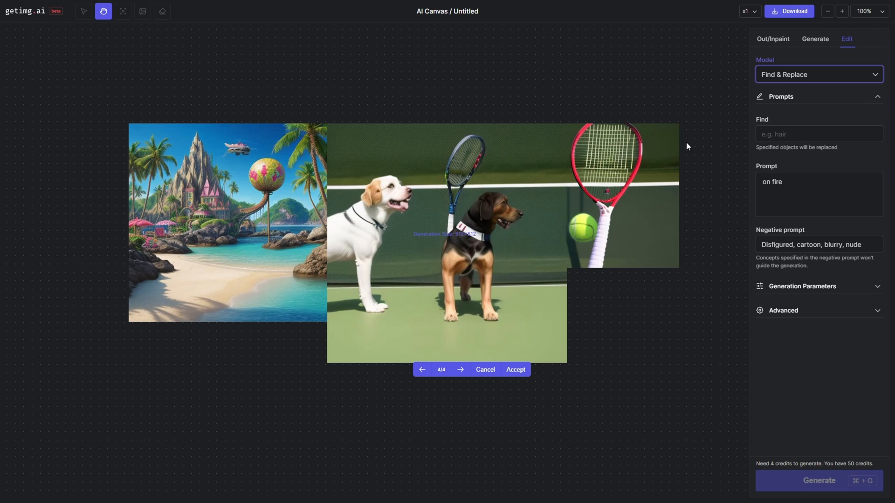
Step: Set the Find & Replace target object to 'dog'
click(819, 134)
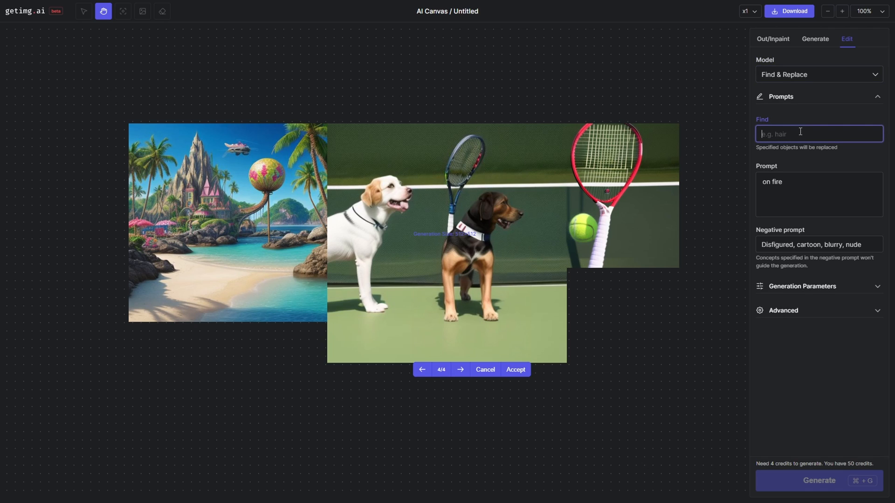
text(hair)
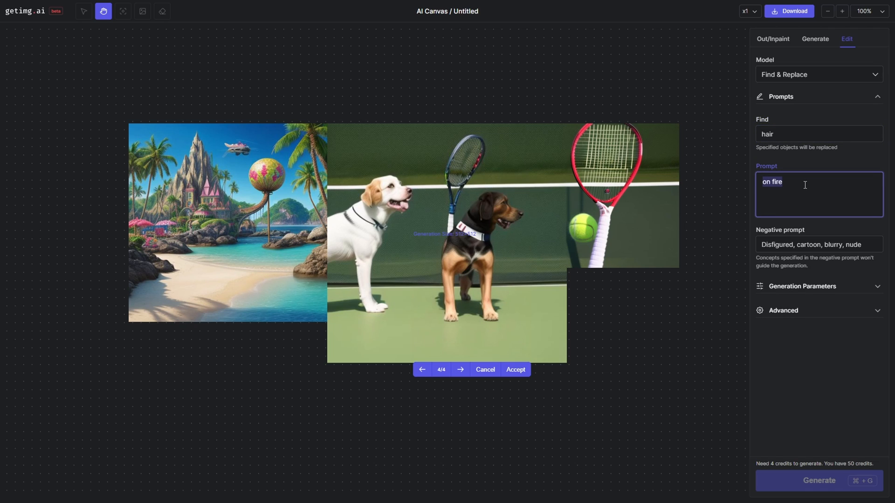
text(balls)
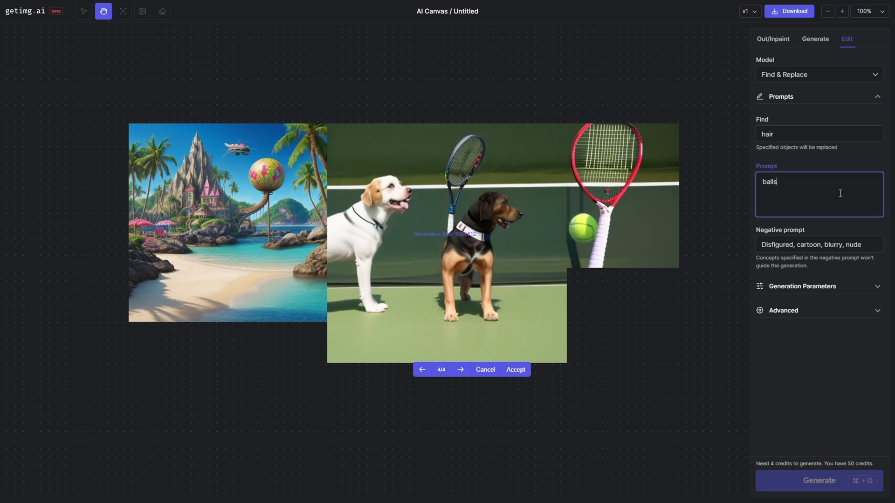
mouse_move(831, 192)
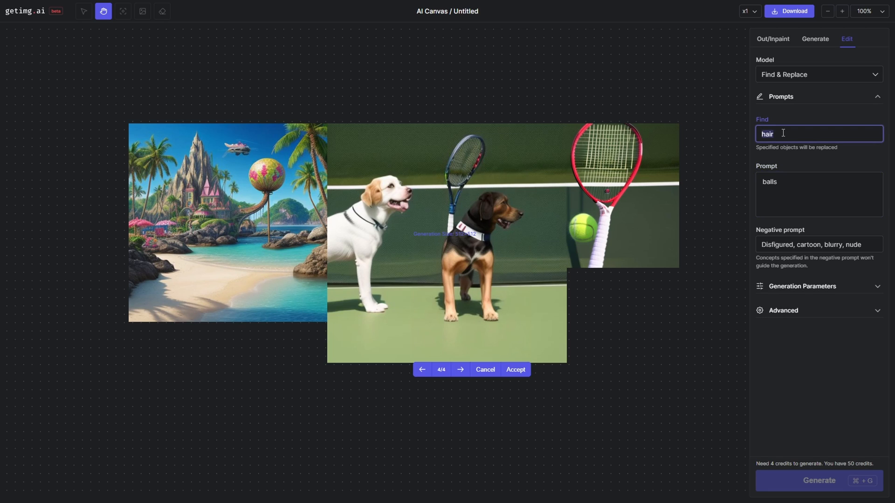
text(dog)
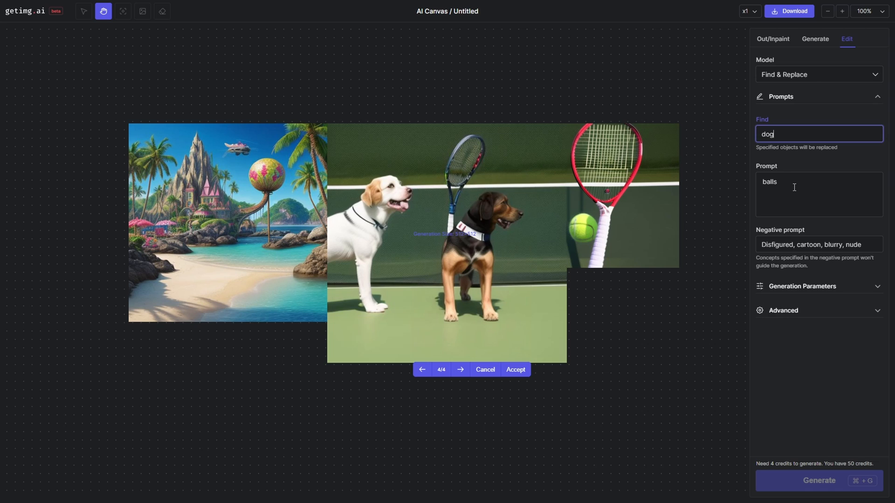
Step: Change the replacement prompt to 'iphone' and move the generation area over both dogs
double_click(769, 182)
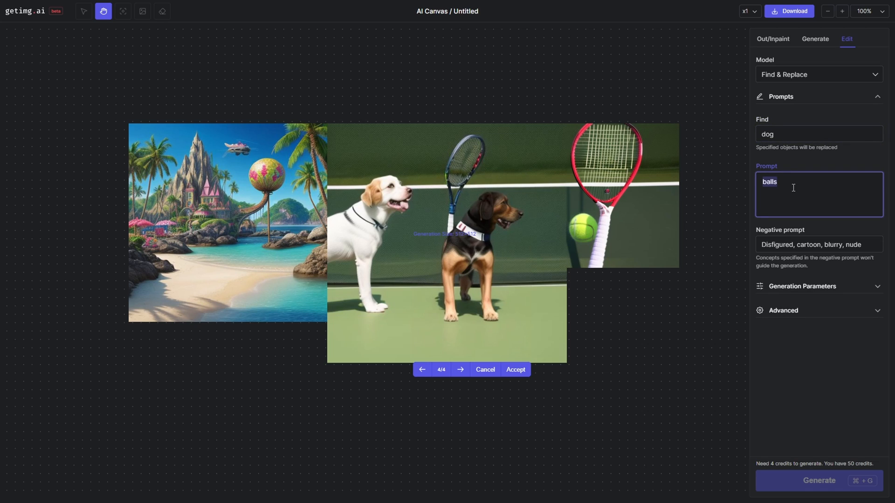
text(iphon)
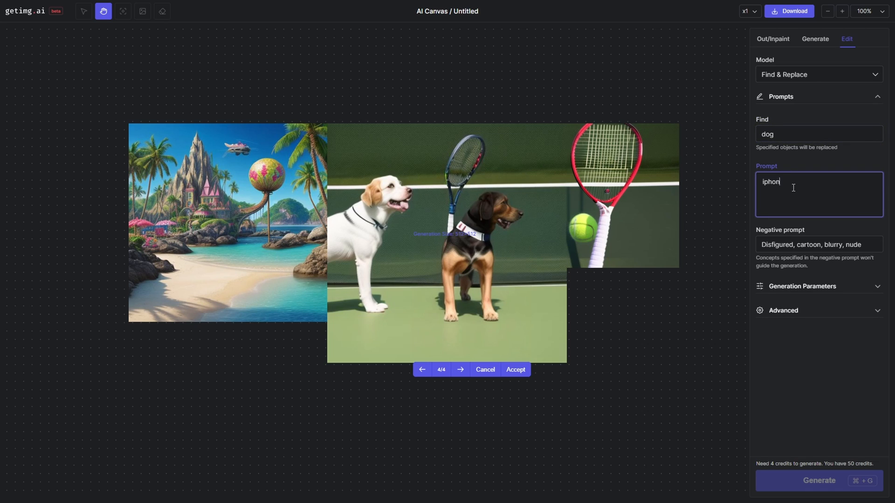
text(e)
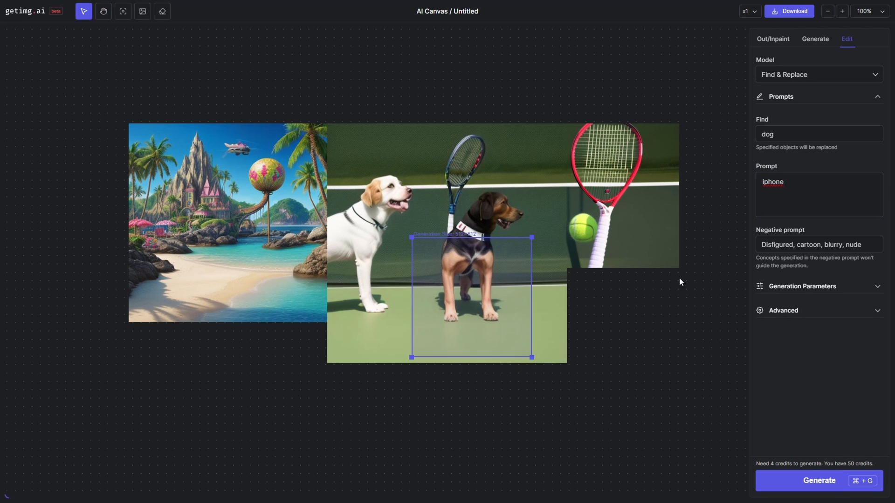
drag(468, 294, 471, 246)
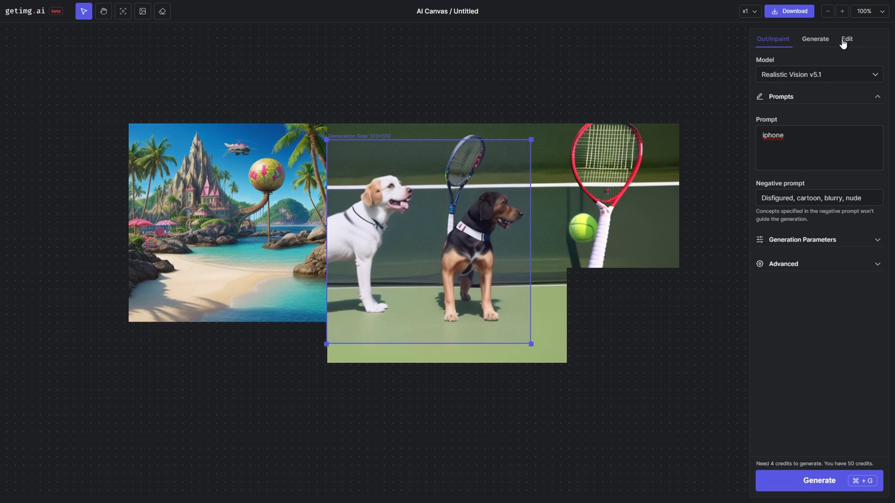
click(846, 39)
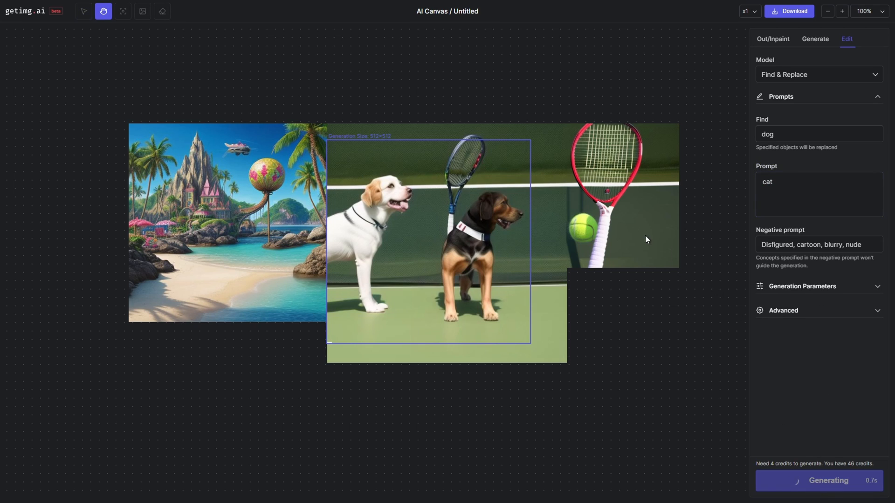
mouse_move(632, 235)
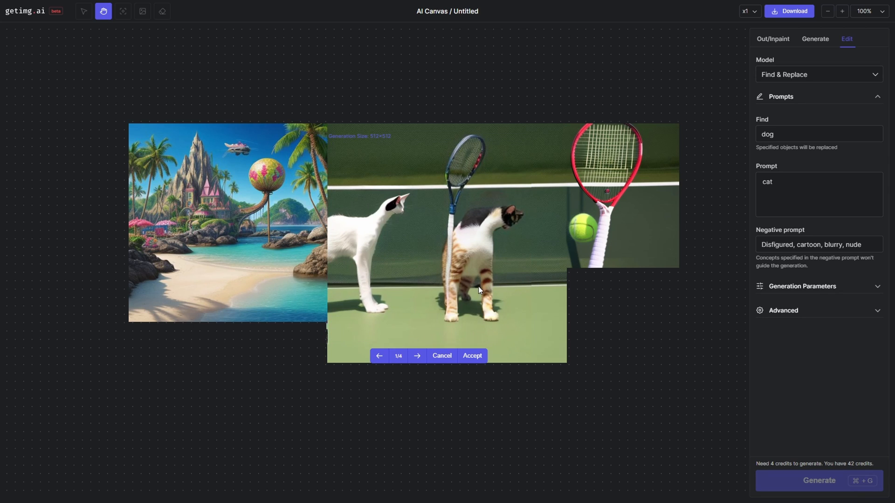
Step: Browse to the preferred white-cat variant and accept it
click(417, 355)
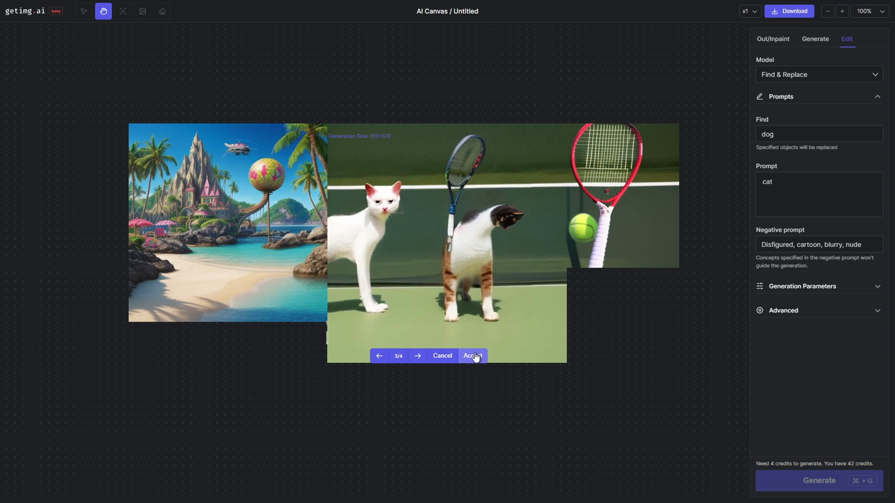
click(473, 356)
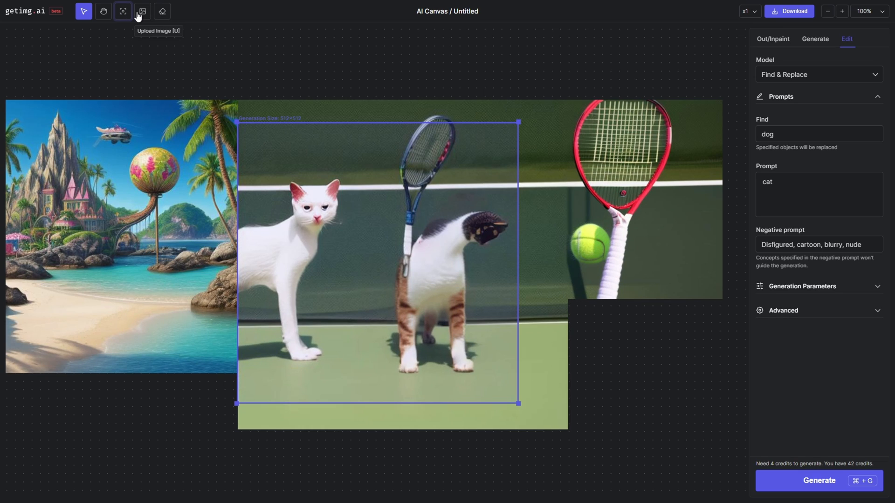
mouse_move(162, 11)
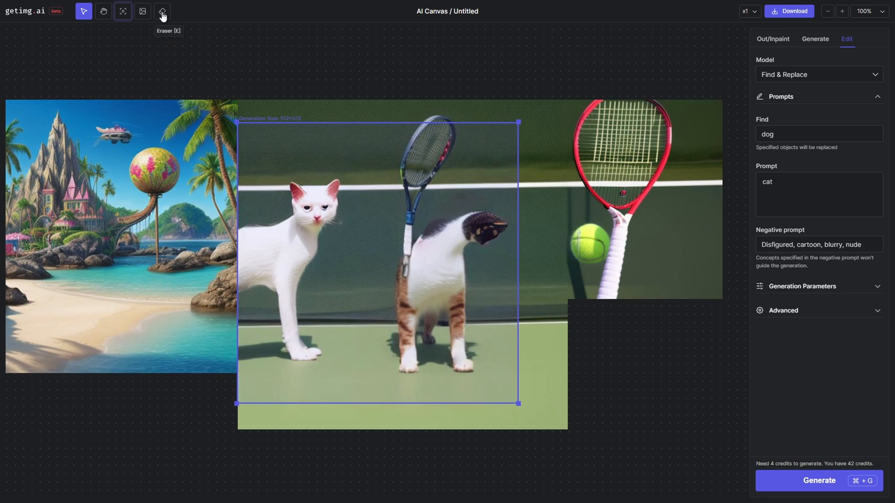
Step: Erase a patch of canvas above the island–court seam with the Eraser
click(162, 11)
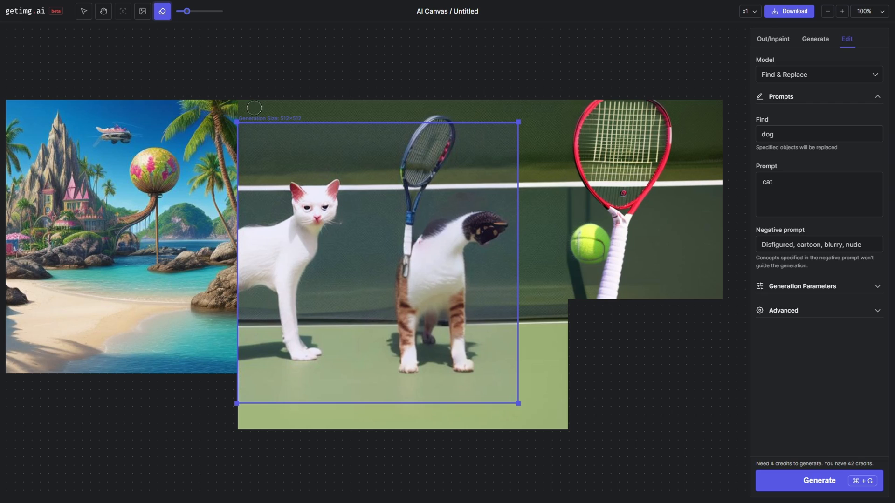
click(773, 39)
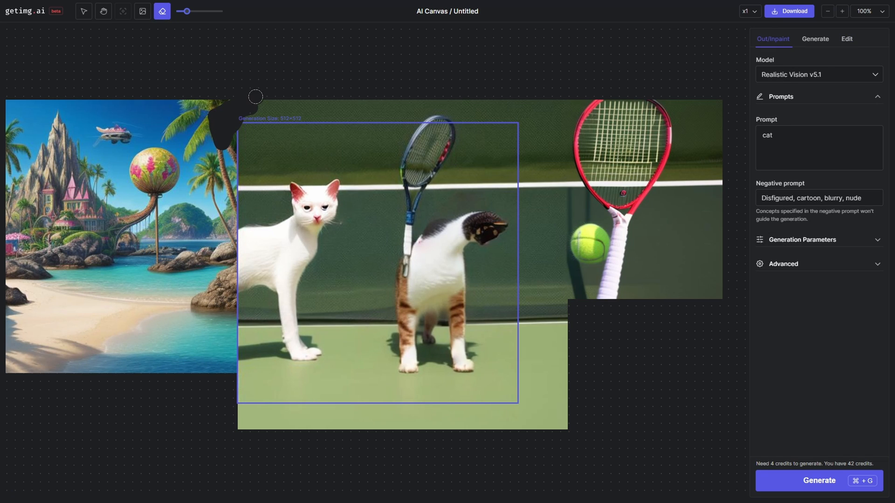
drag(255, 96, 361, 118)
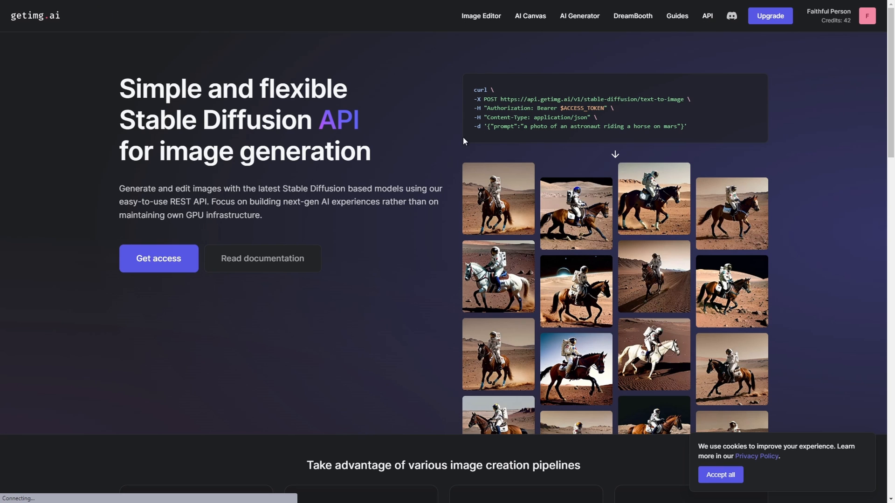
mouse_move(400, 154)
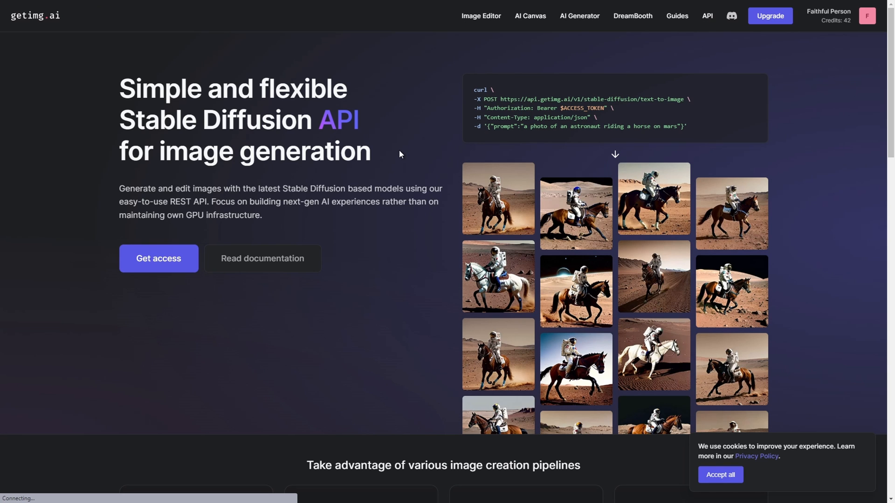
Step: Scroll down the API page to the image creation pipelines section
scroll(down, 3)
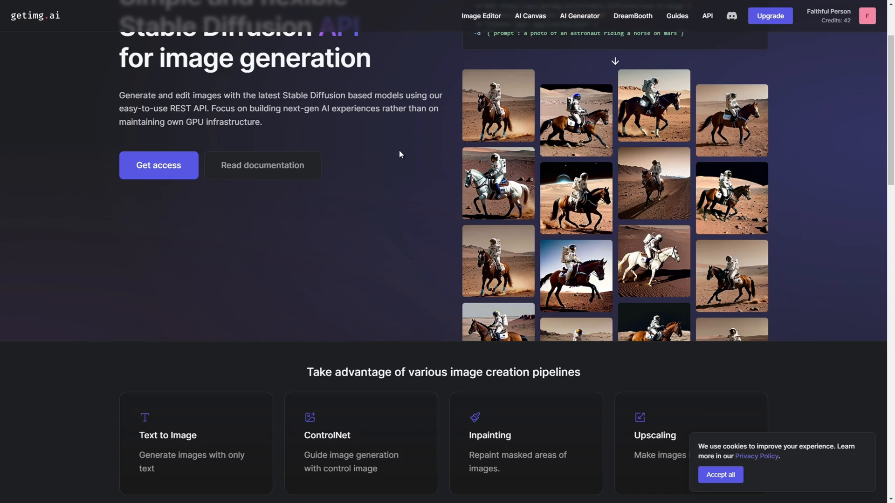